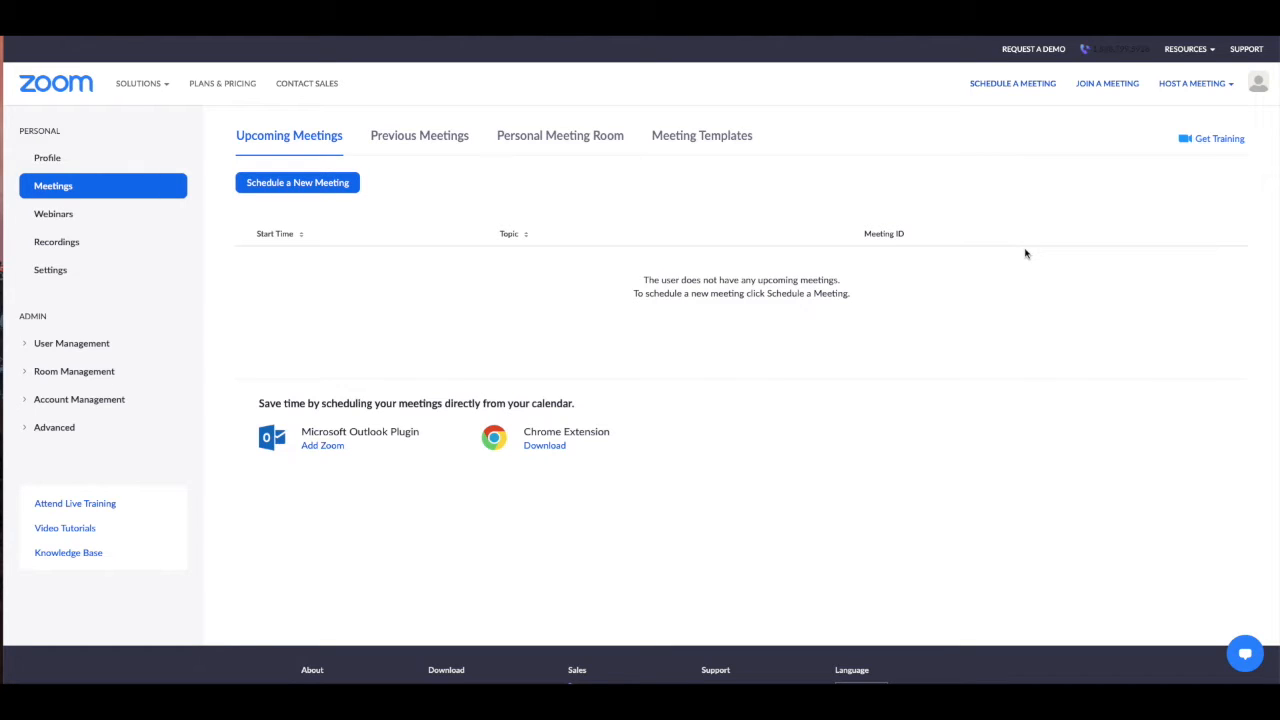
{"action": "mouse_move", "coordinate": [1016, 230]}
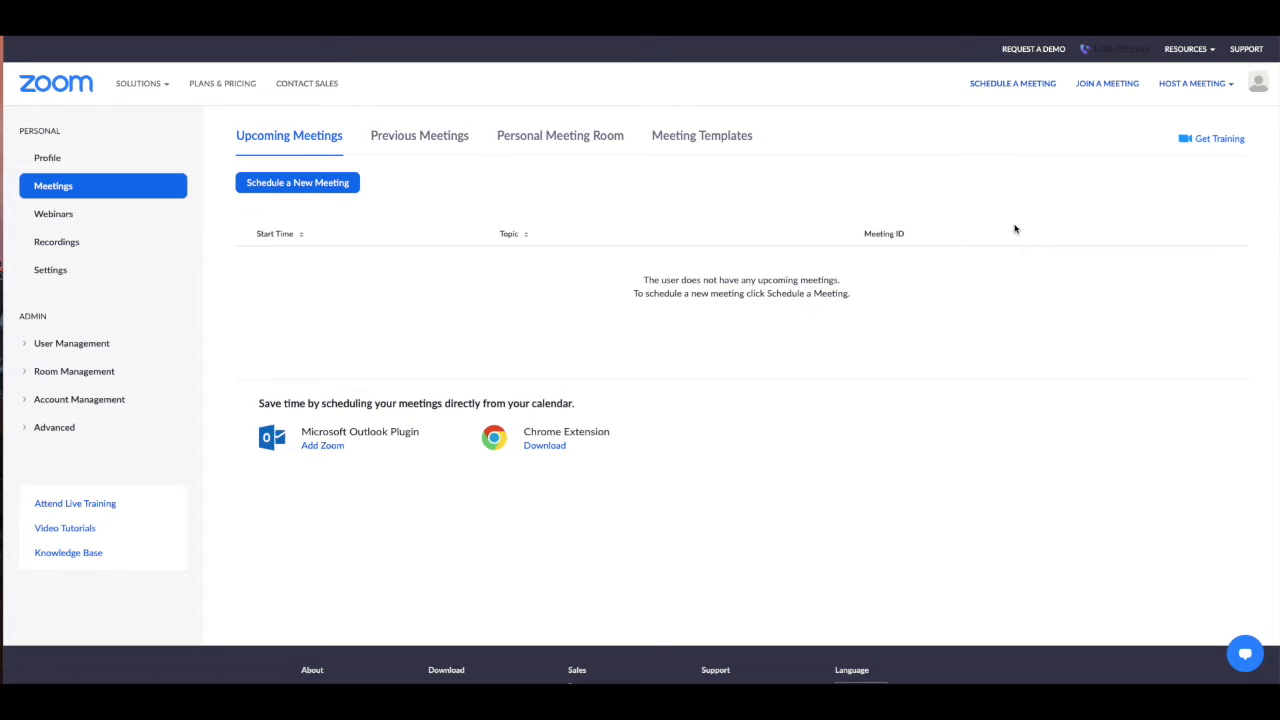
{"action": "mouse_move", "coordinate": [984, 200]}
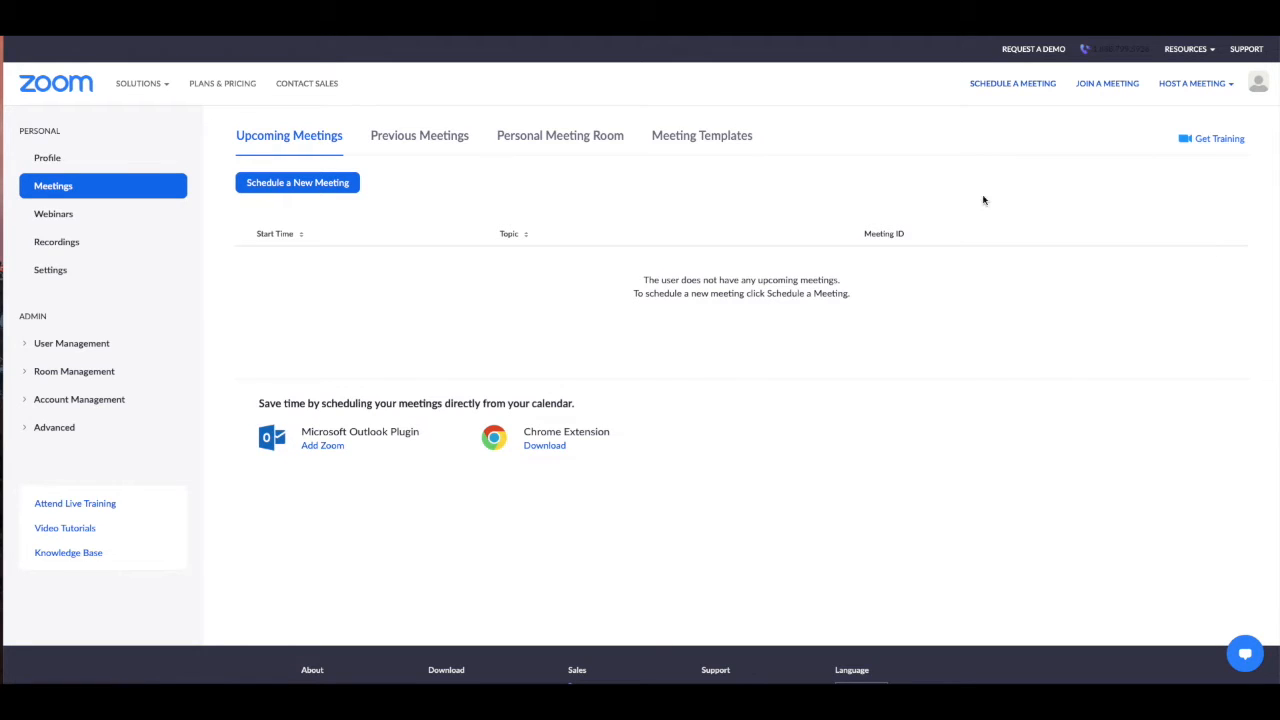
{"action": "mouse_move", "coordinate": [632, 158]}
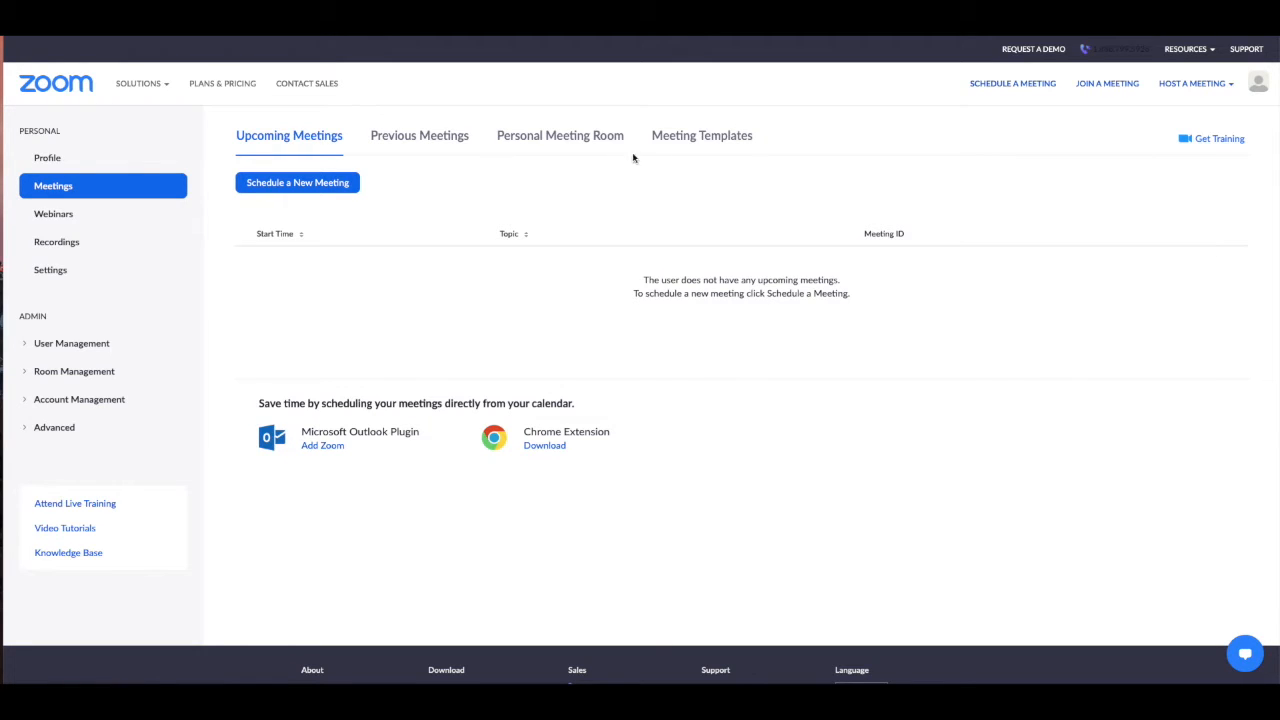
{"action": "mouse_move", "coordinate": [472, 220]}
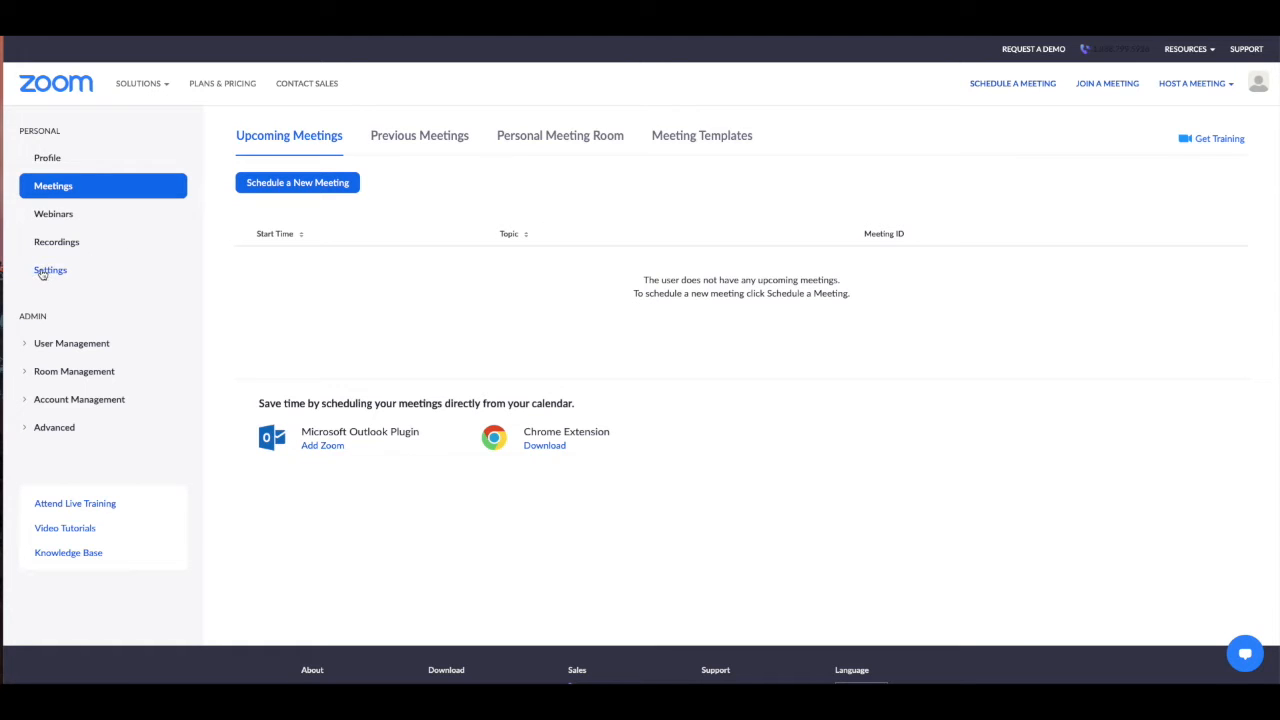
Step: Show In Meeting (Advanced) settings with Allow live streaming meetings via Custom Live Streaming Service enabled
{"action": "left_click", "coordinate": [50, 270]}
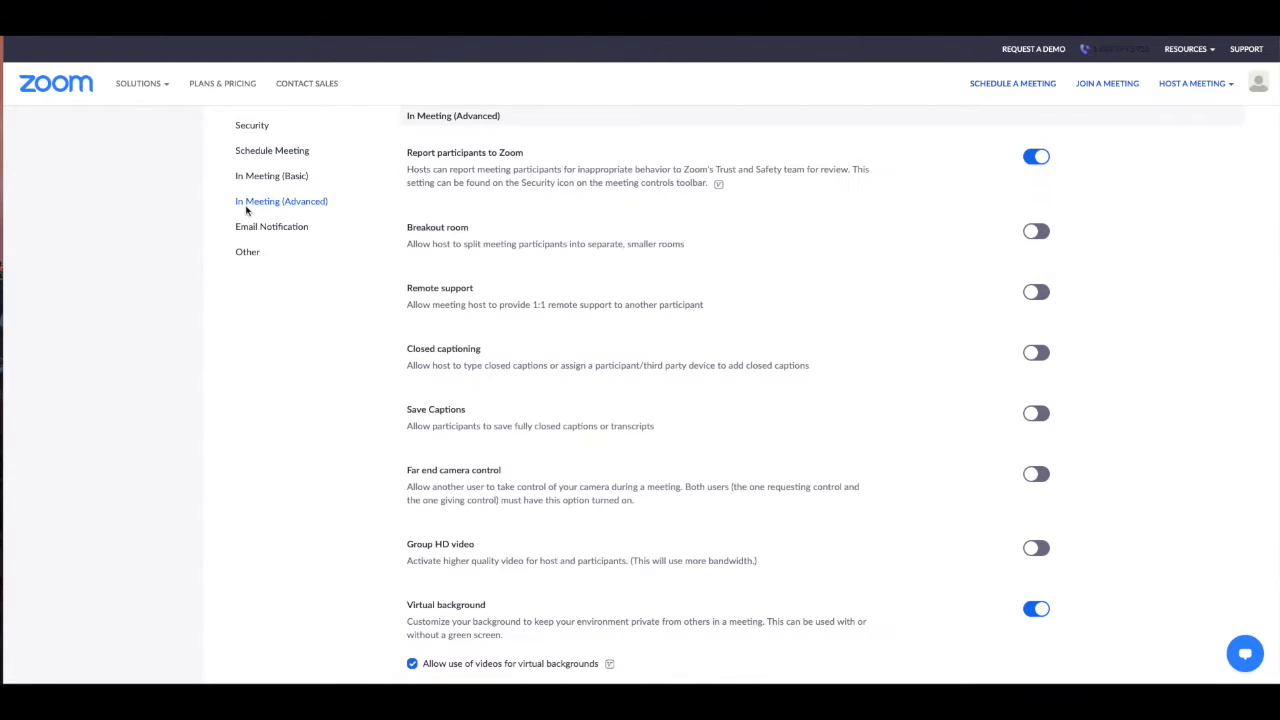
{"action": "scroll", "scroll_direction": "down", "scroll_amount": 3}
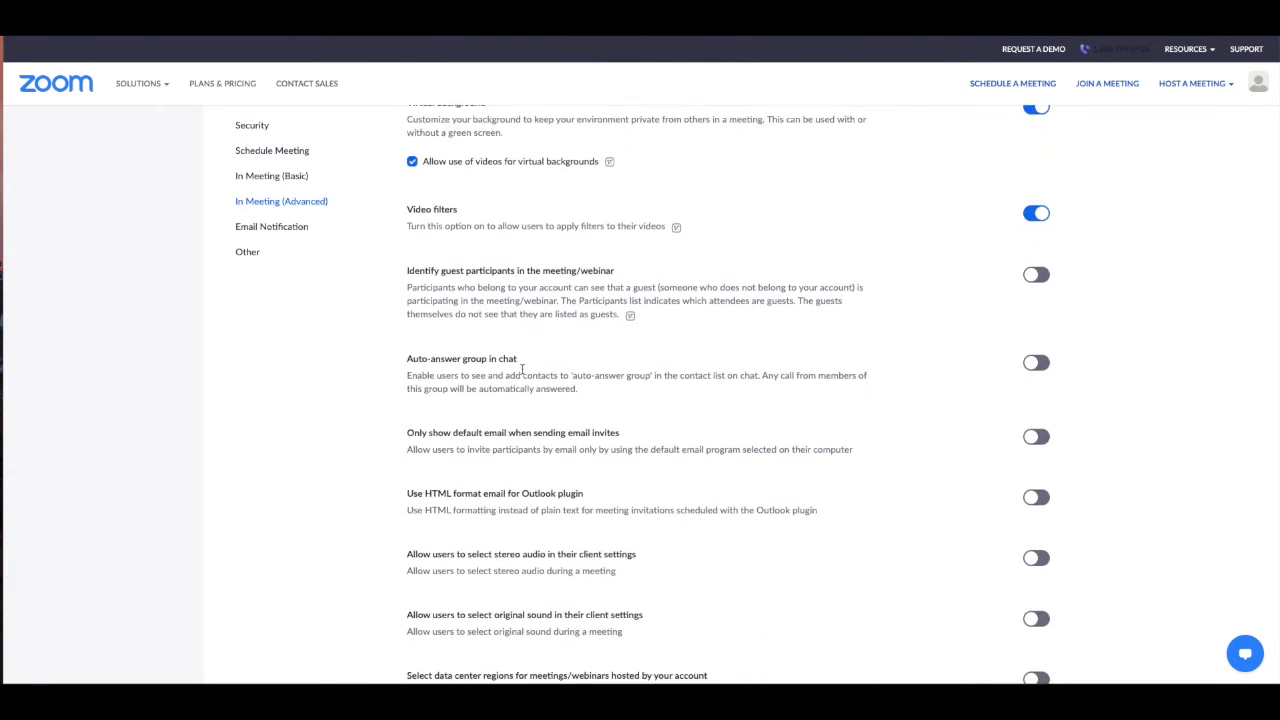
{"action": "scroll", "scroll_direction": "down", "scroll_amount": 3}
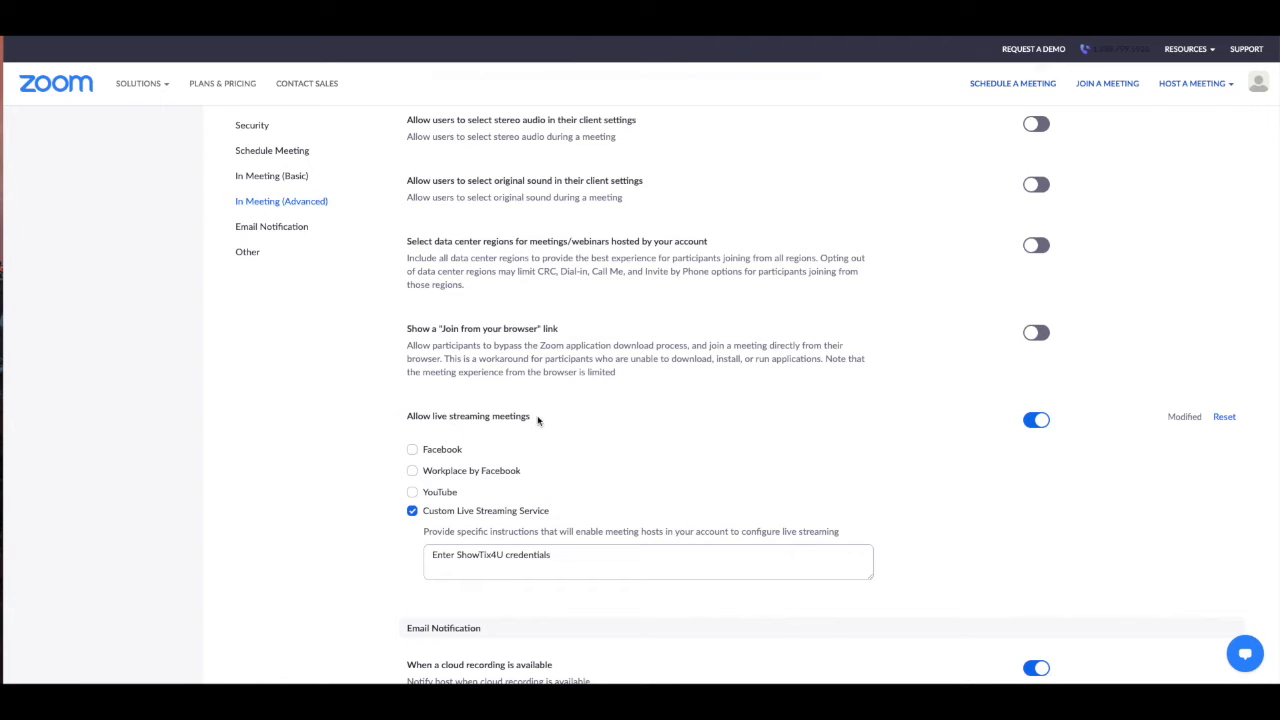
{"action": "mouse_move", "coordinate": [704, 418]}
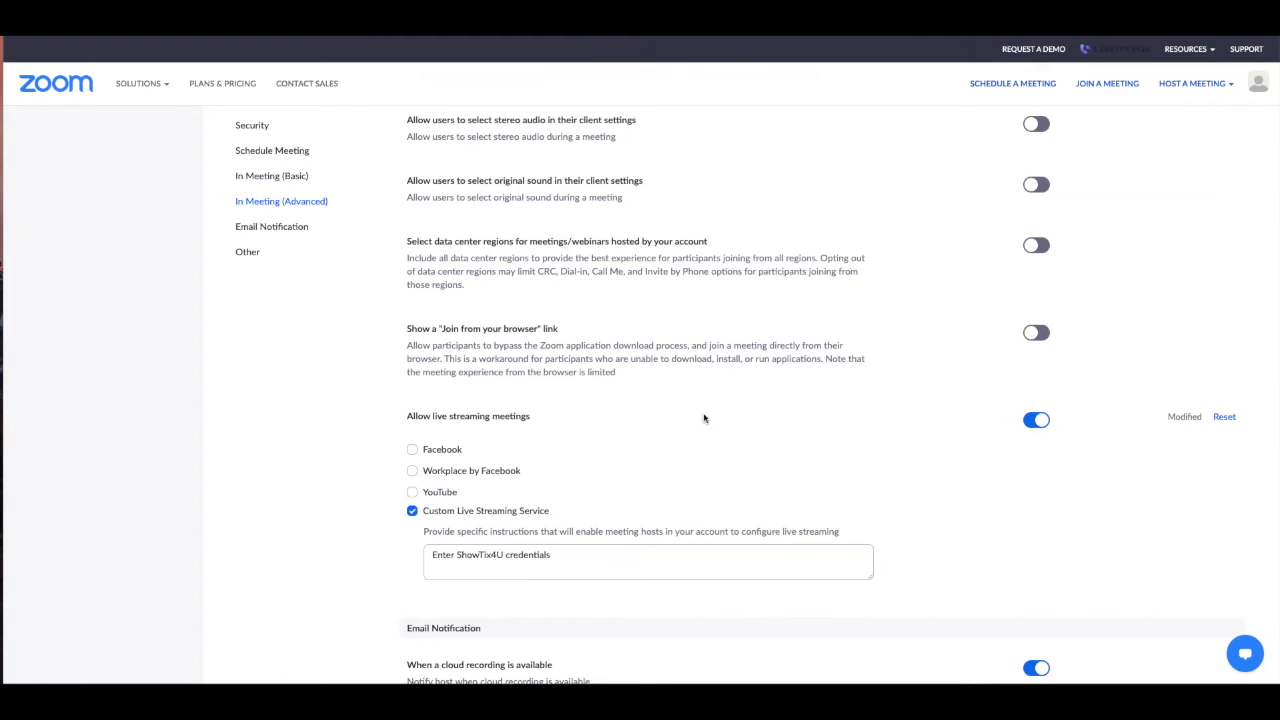
{"action": "scroll", "scroll_direction": "down", "scroll_amount": 3}
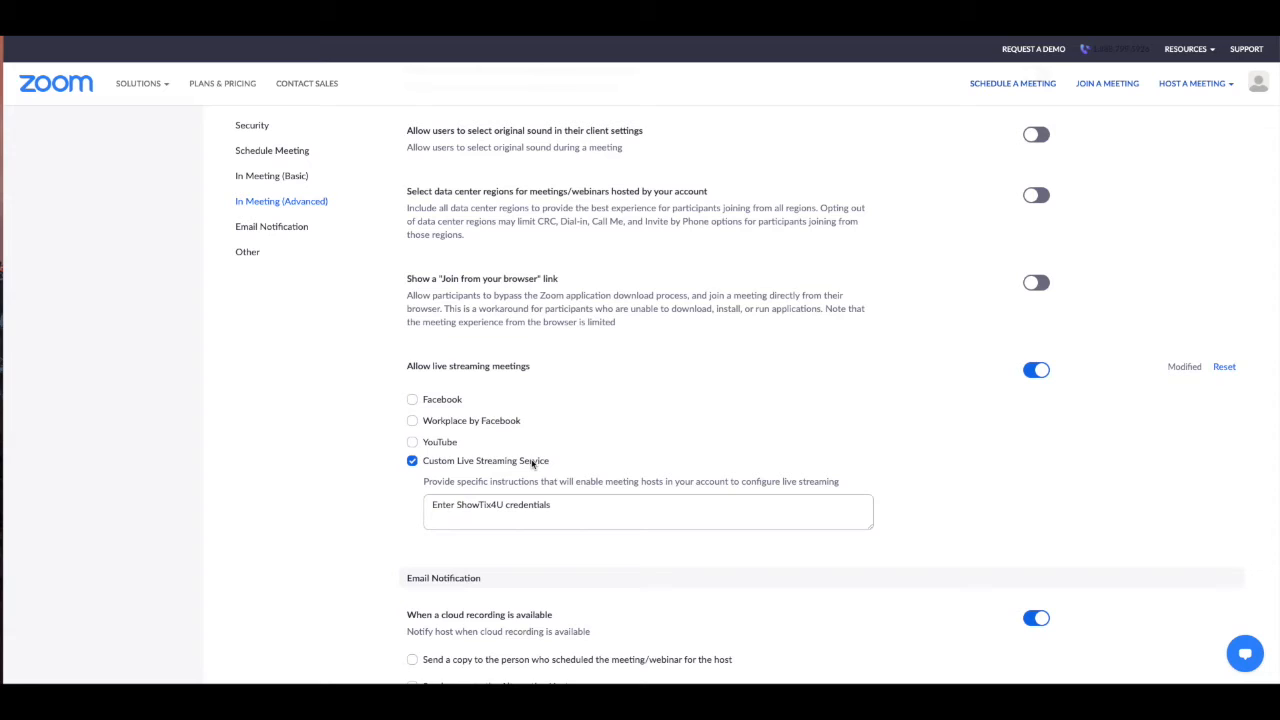
{"action": "left_click", "coordinate": [648, 512]}
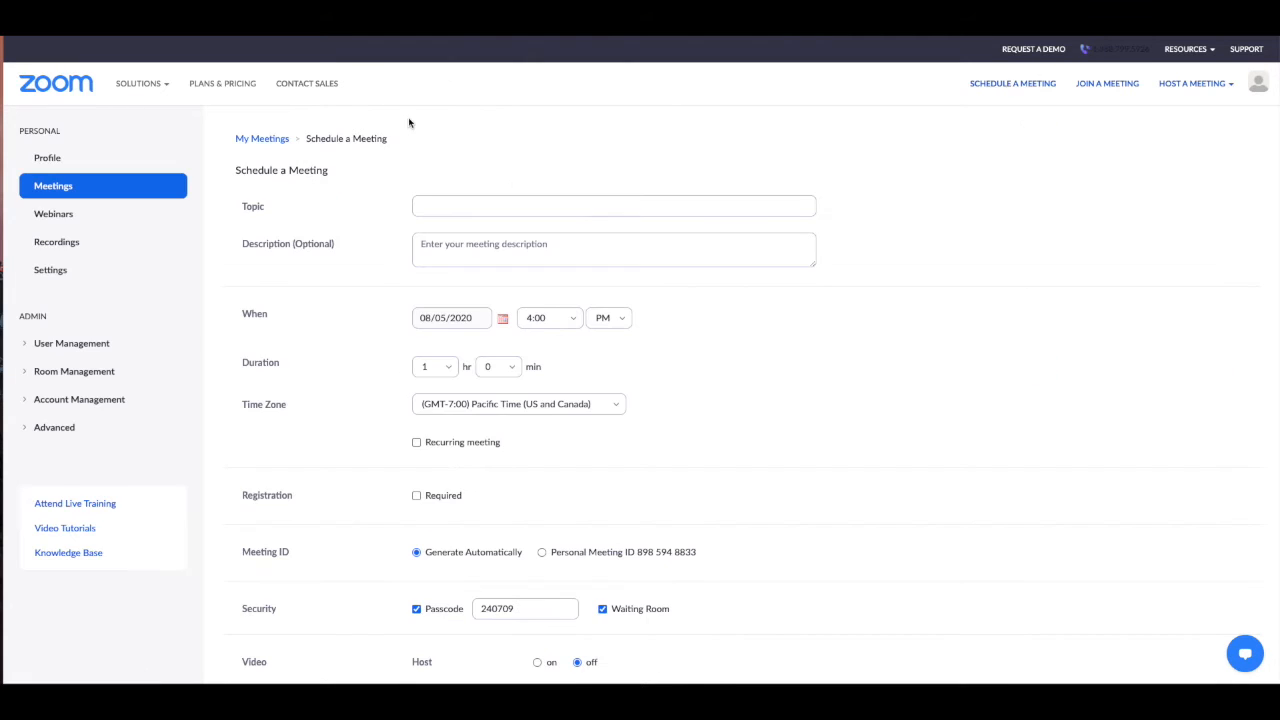
Step: Title the new meeting 'Demo Meeting' and move down toward the Save button
{"action": "type", "text": "D"}
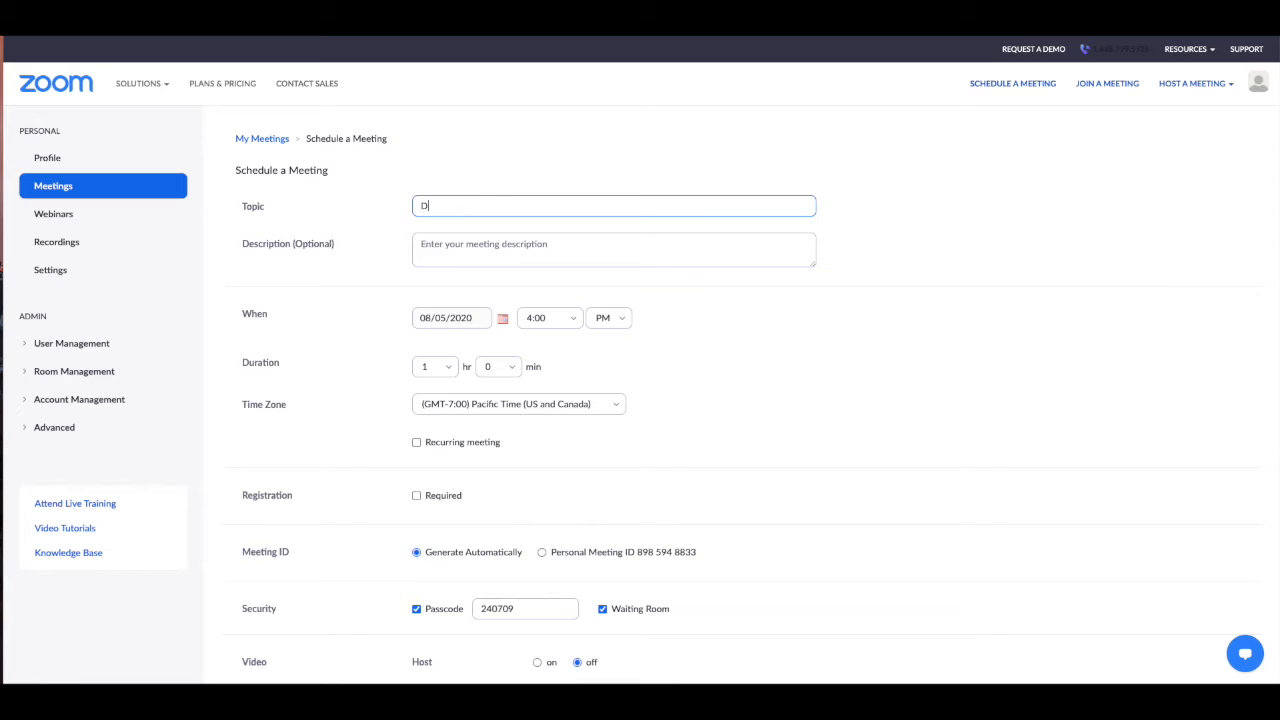
{"action": "key", "text": "Backspace"}
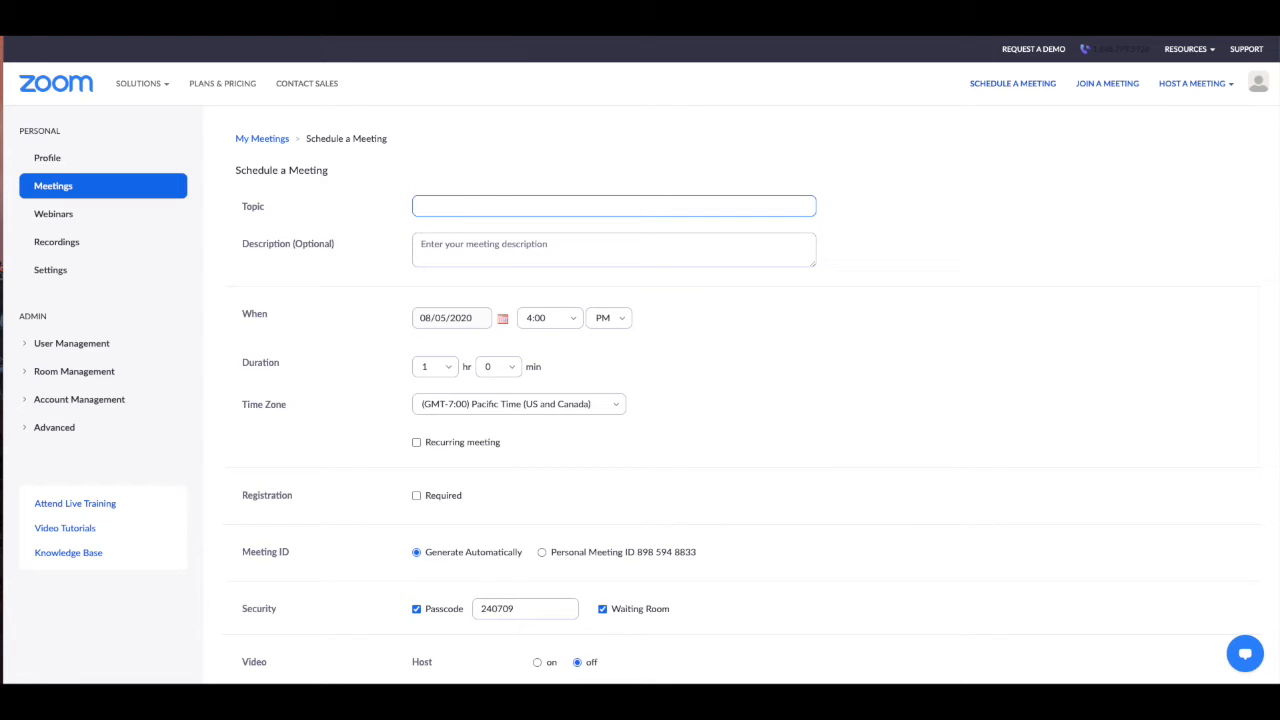
{"action": "type", "text": "Demo Meeting"}
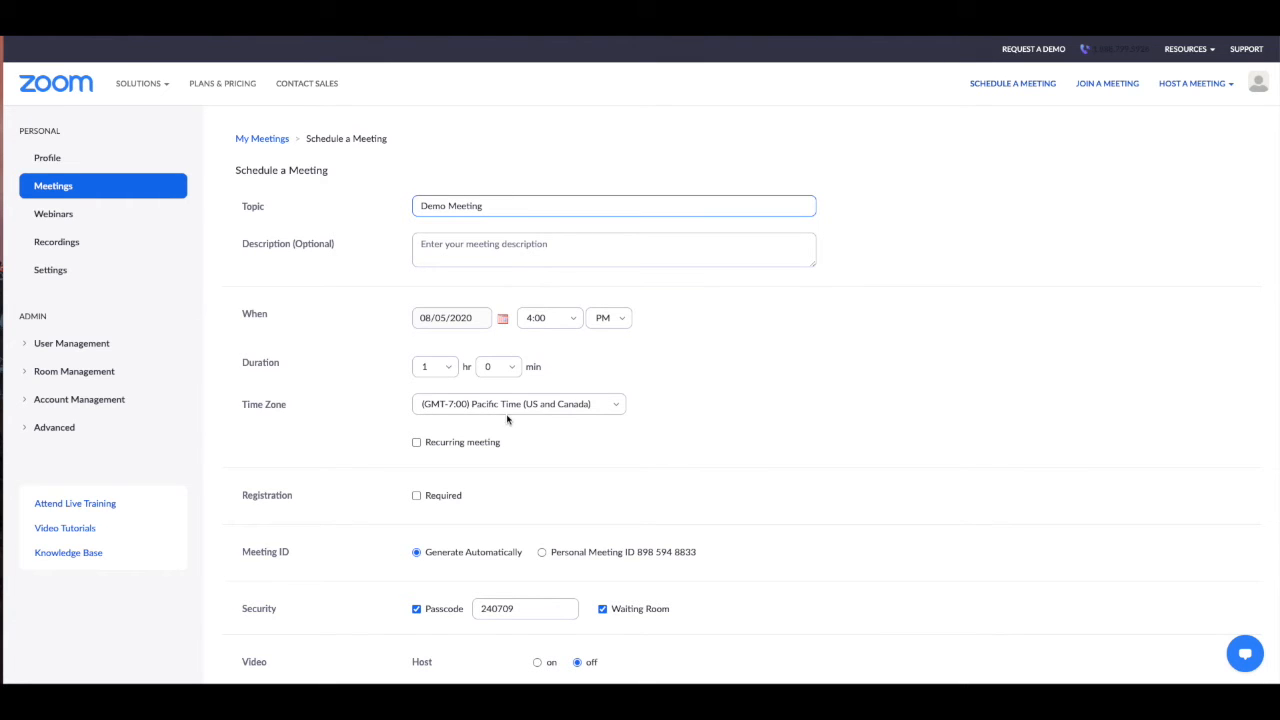
{"action": "scroll", "scroll_direction": "down", "scroll_amount": 3}
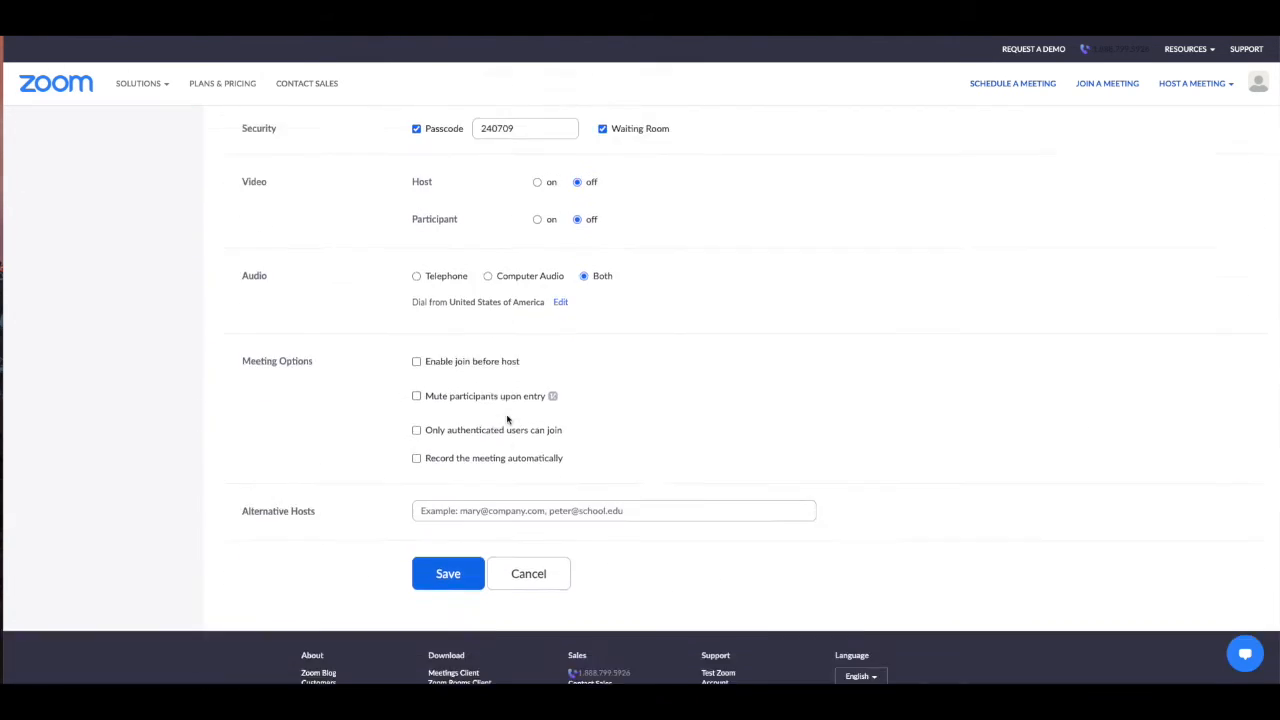
Step: Save Demo Meeting and reach the Live Streaming section of its details page
{"action": "left_click", "coordinate": [448, 572]}
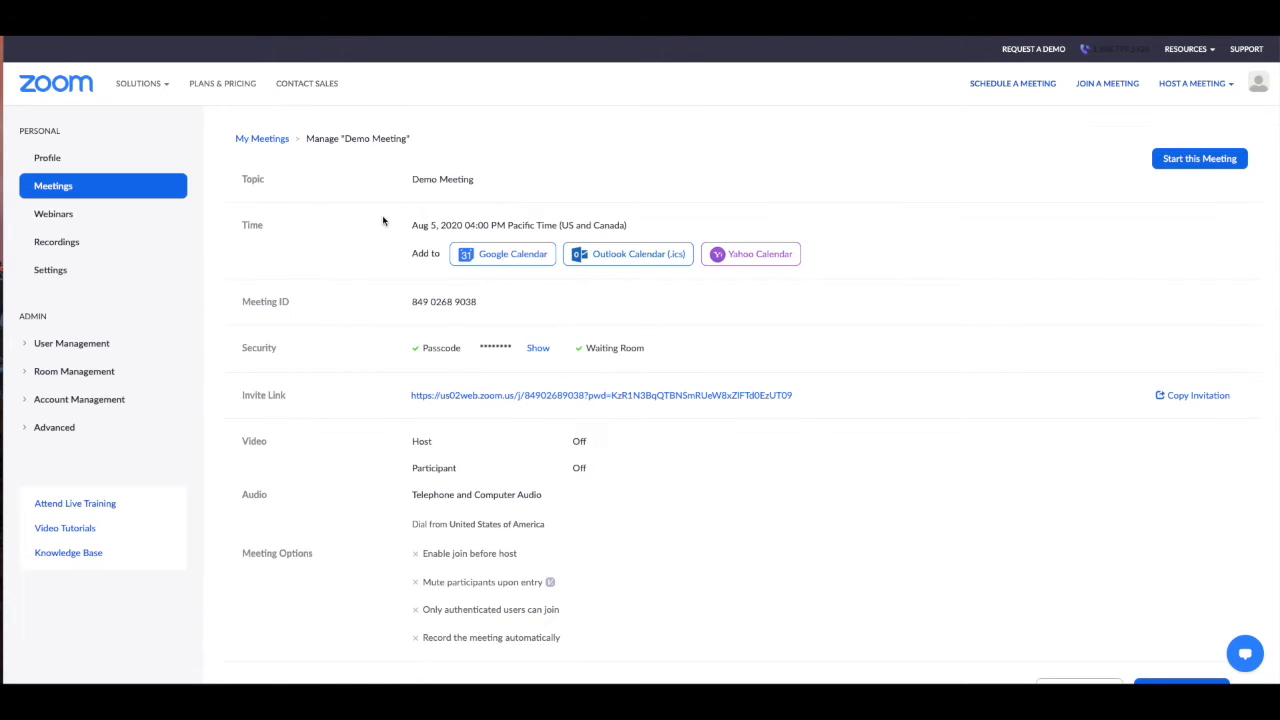
{"action": "scroll", "scroll_direction": "down", "scroll_amount": 3}
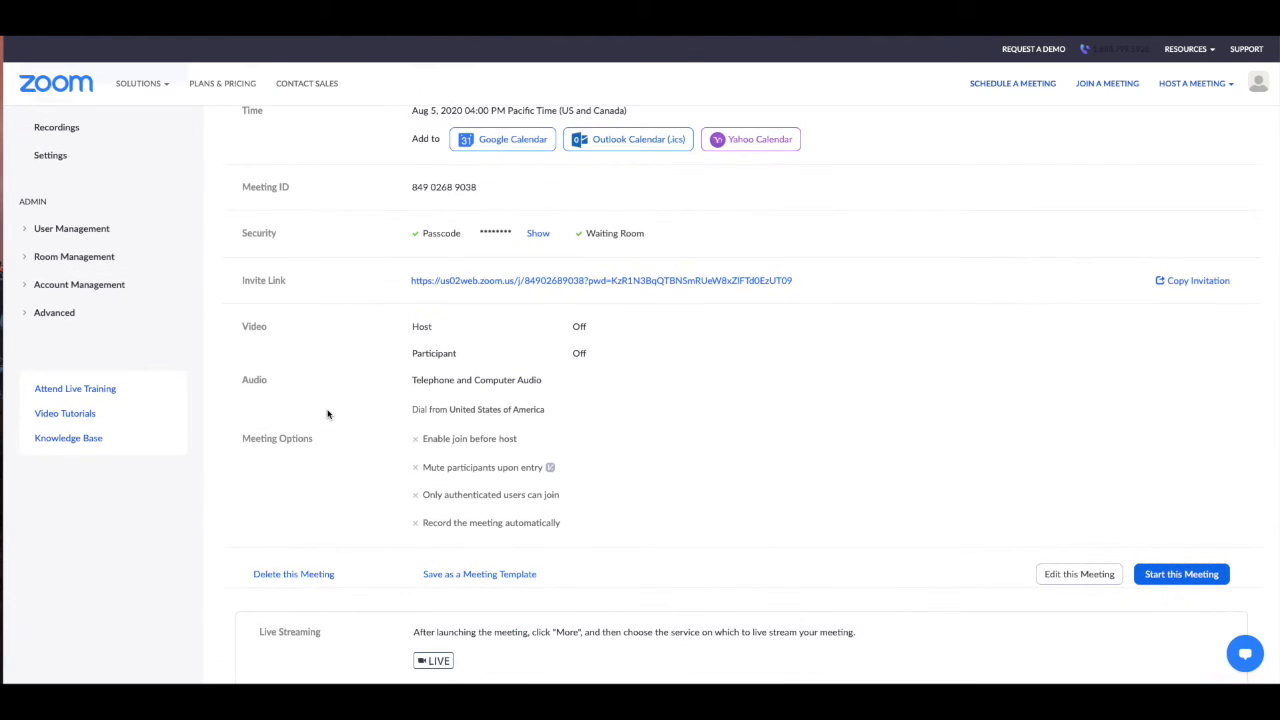
{"action": "scroll", "scroll_direction": "down", "scroll_amount": 3}
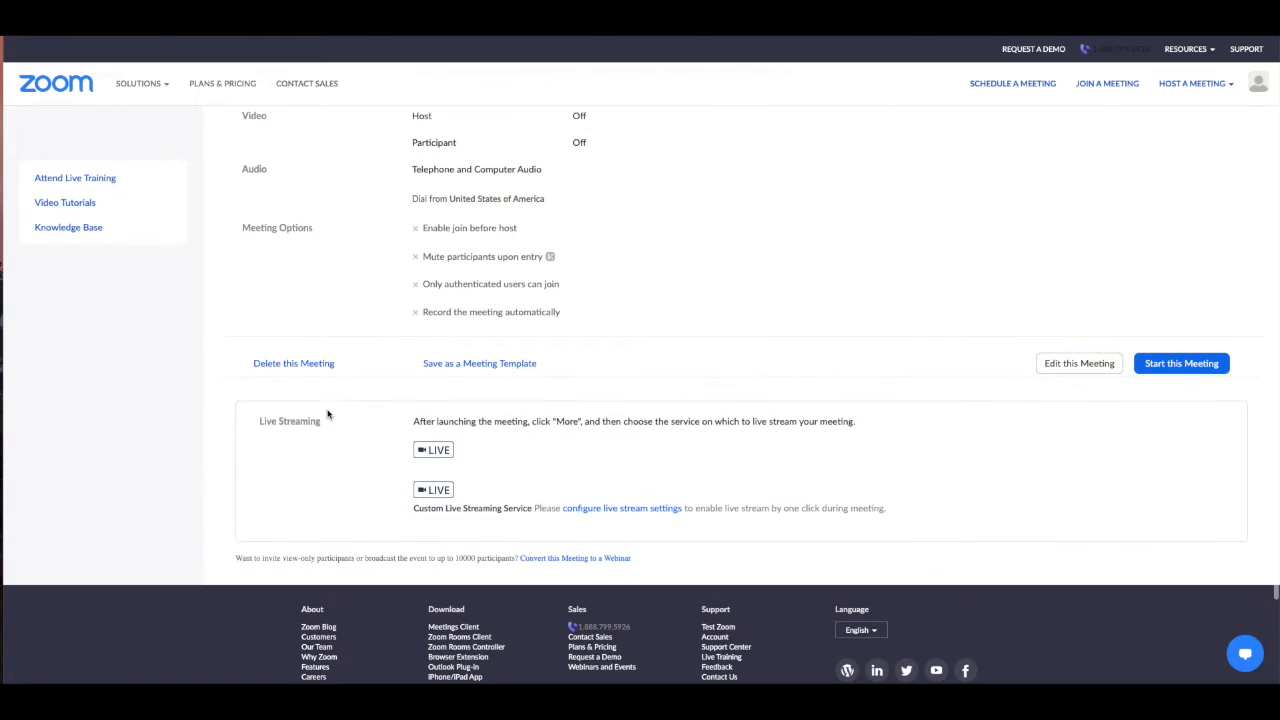
{"action": "mouse_move", "coordinate": [252, 496]}
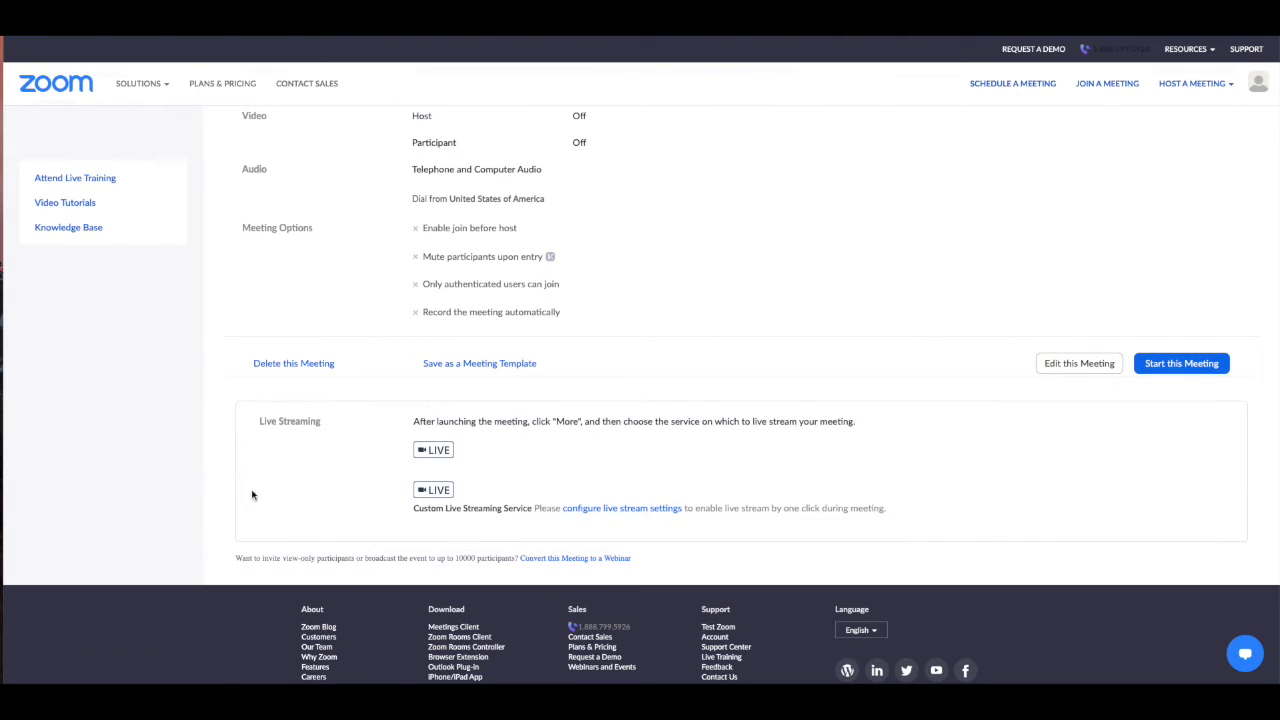
{"action": "mouse_move", "coordinate": [504, 524]}
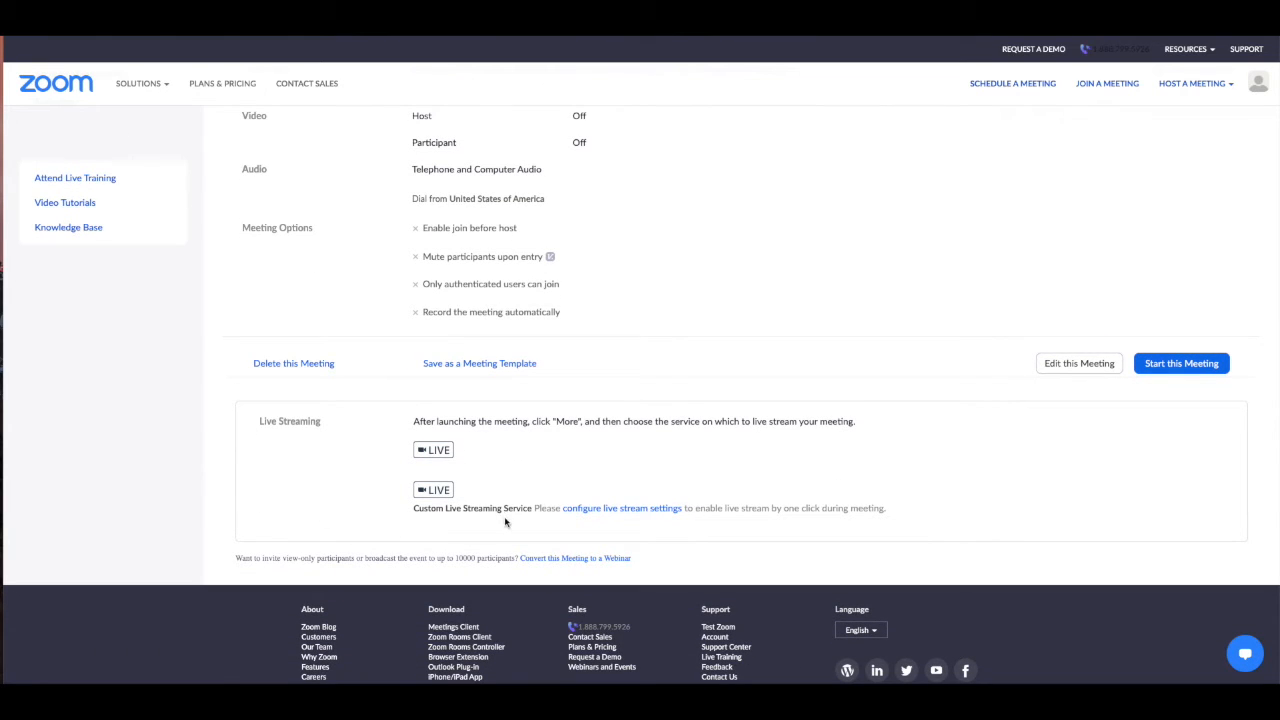
{"action": "mouse_move", "coordinate": [622, 512]}
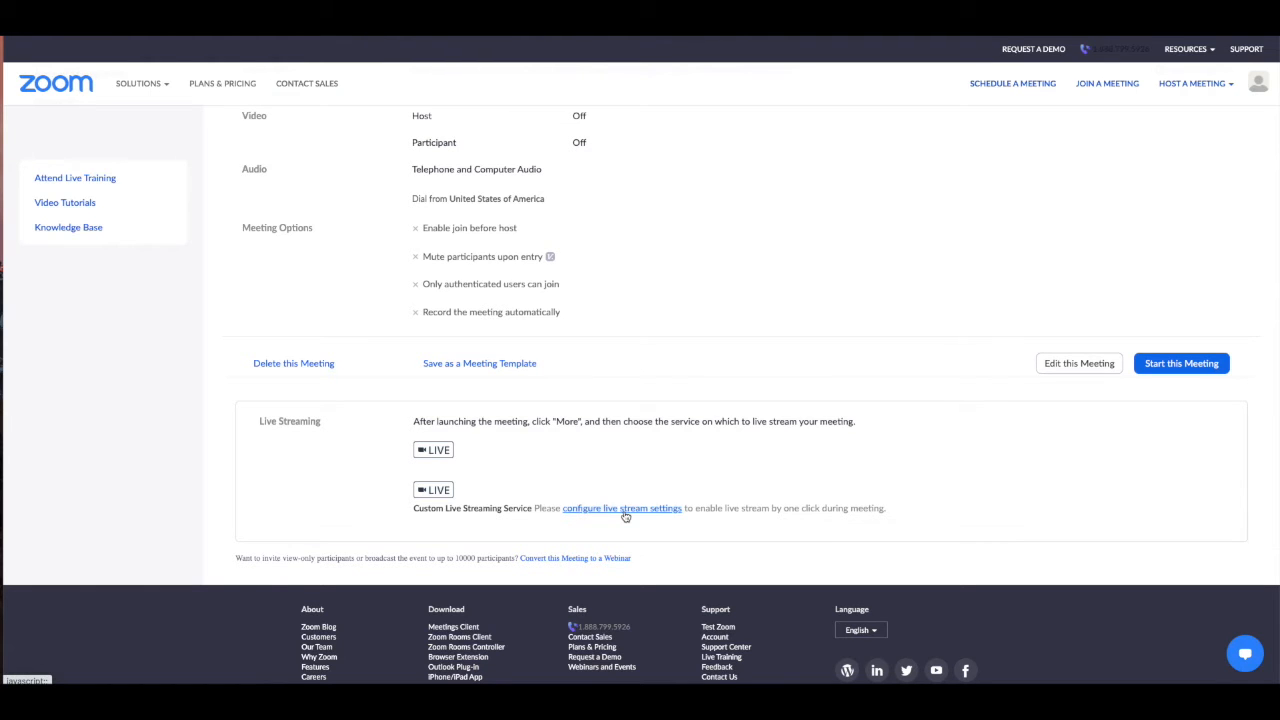
Step: Fill Zoom's Stream URL with rtmp://rtmp-global.cloud.vimeo.com/live and the ShowTix4U stream key
{"action": "left_click", "coordinate": [622, 508]}
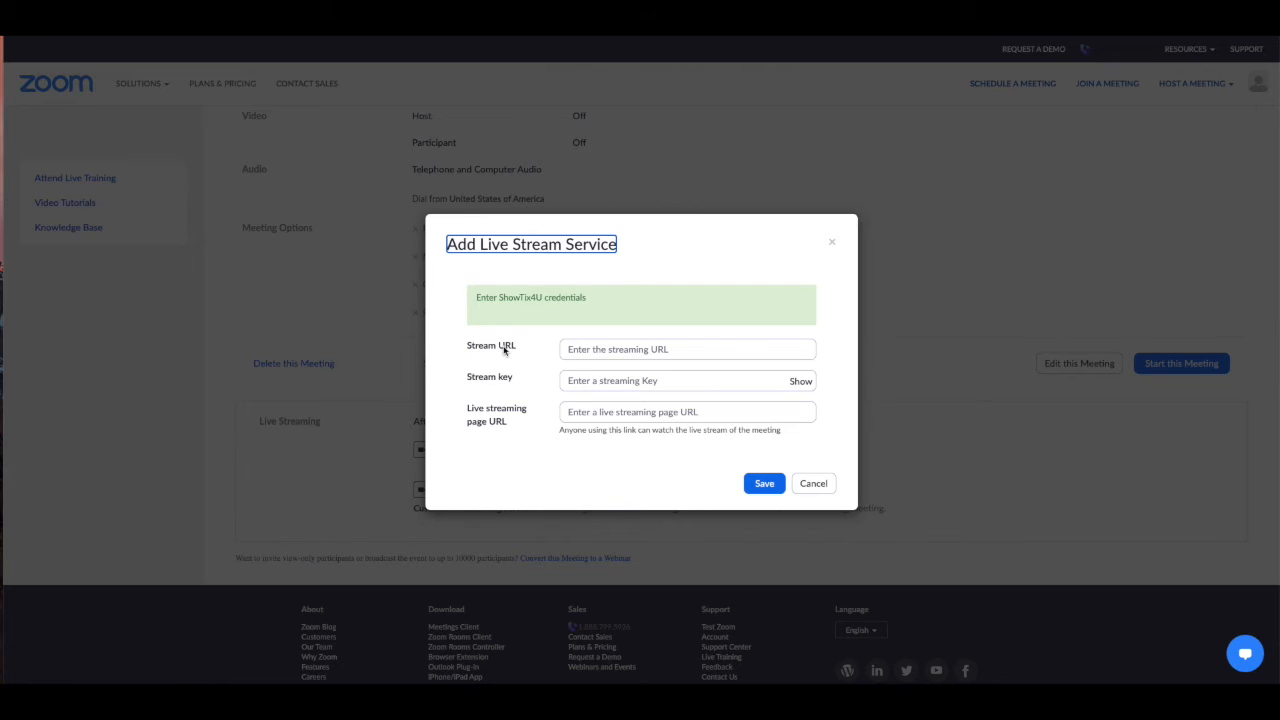
{"action": "mouse_move", "coordinate": [464, 388]}
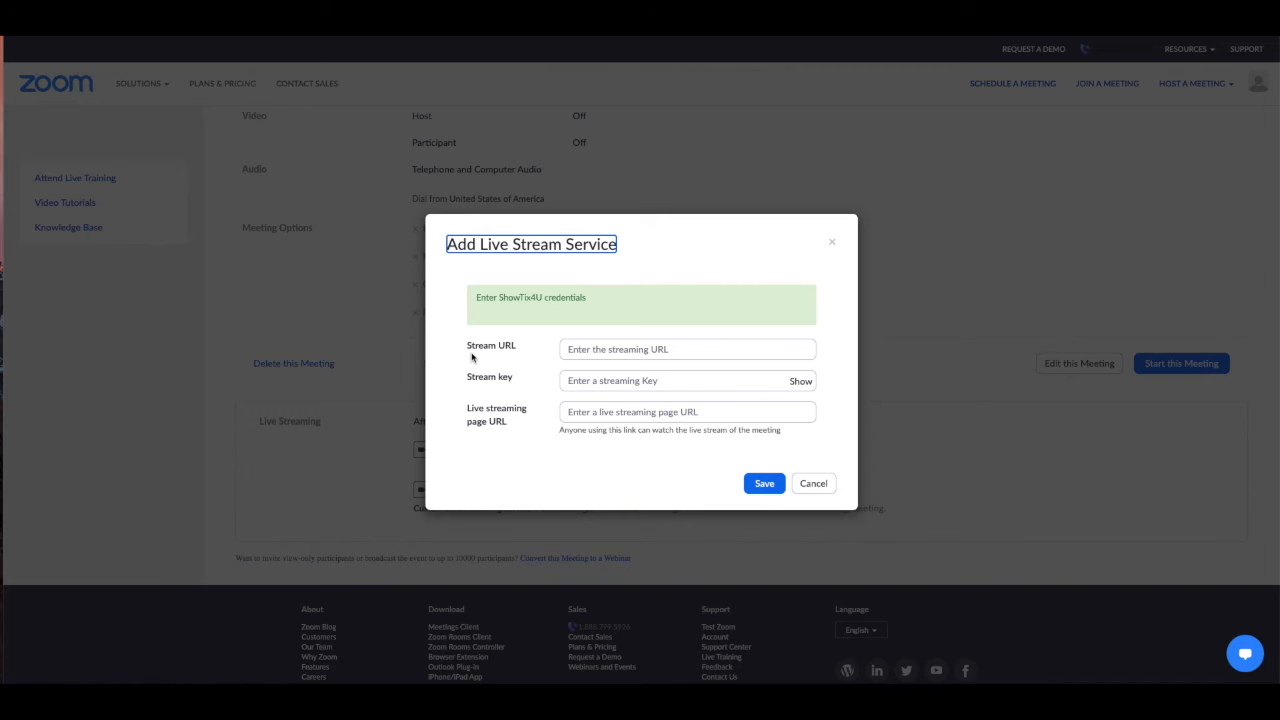
{"action": "mouse_move", "coordinate": [464, 348]}
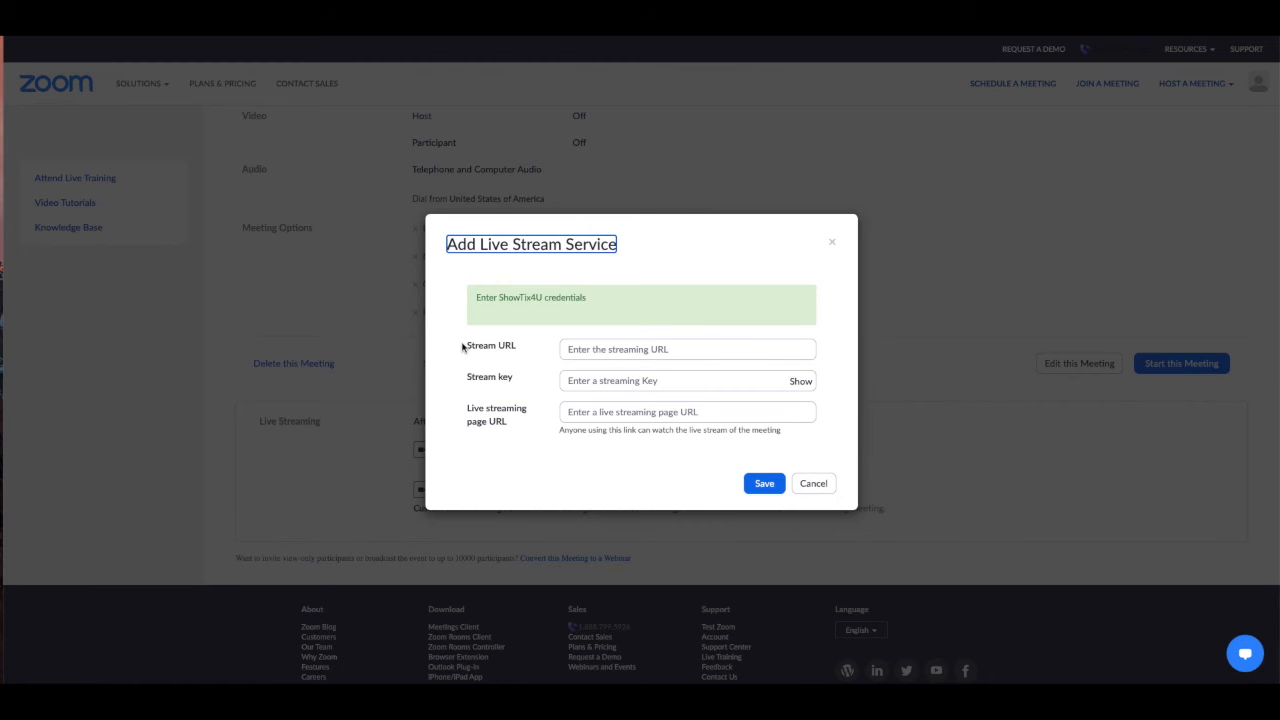
{"action": "mouse_move", "coordinate": [472, 350]}
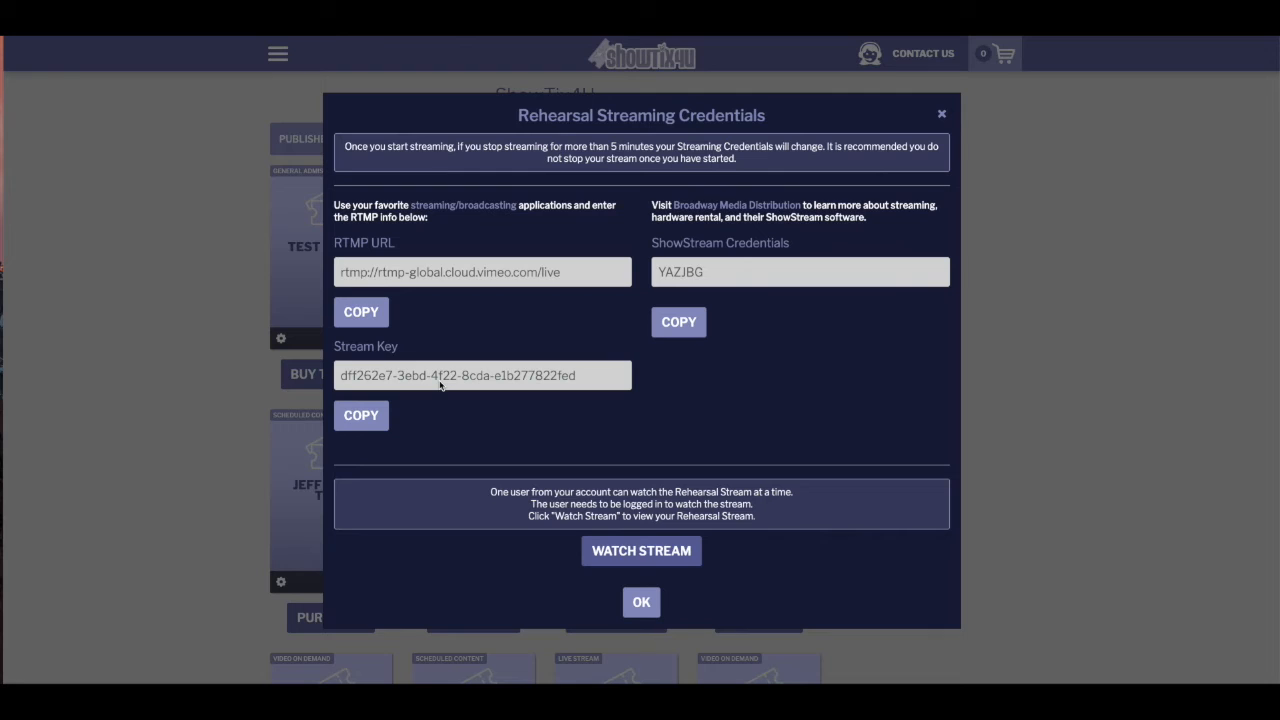
{"action": "mouse_move", "coordinate": [484, 300]}
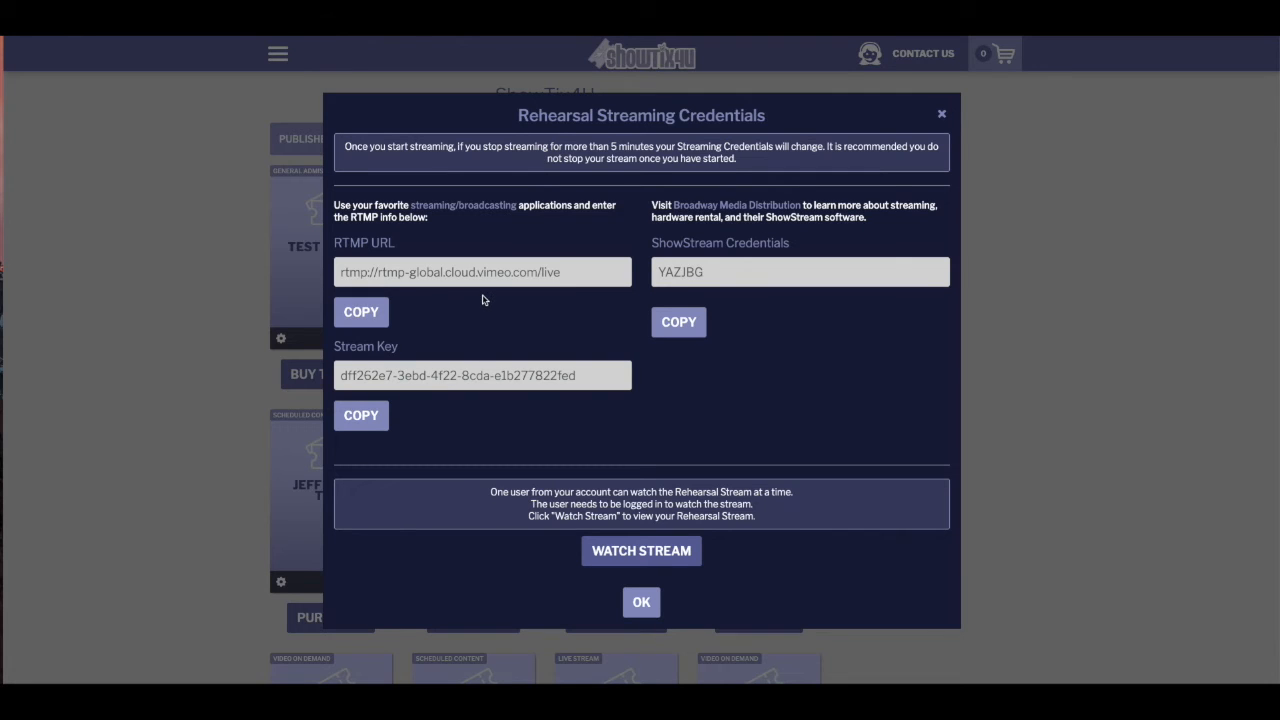
{"action": "left_click", "coordinate": [360, 312]}
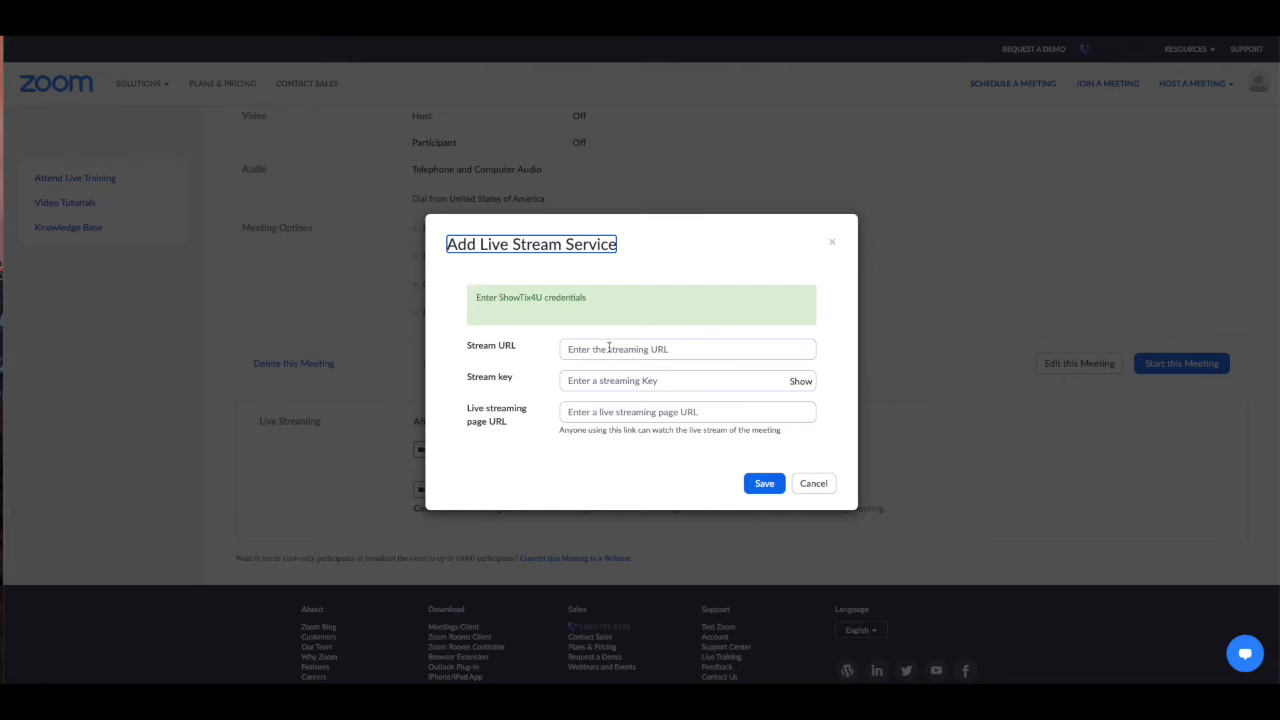
{"action": "type", "text": "rtmp://rtmp-global.cloud.vimeo.com/live"}
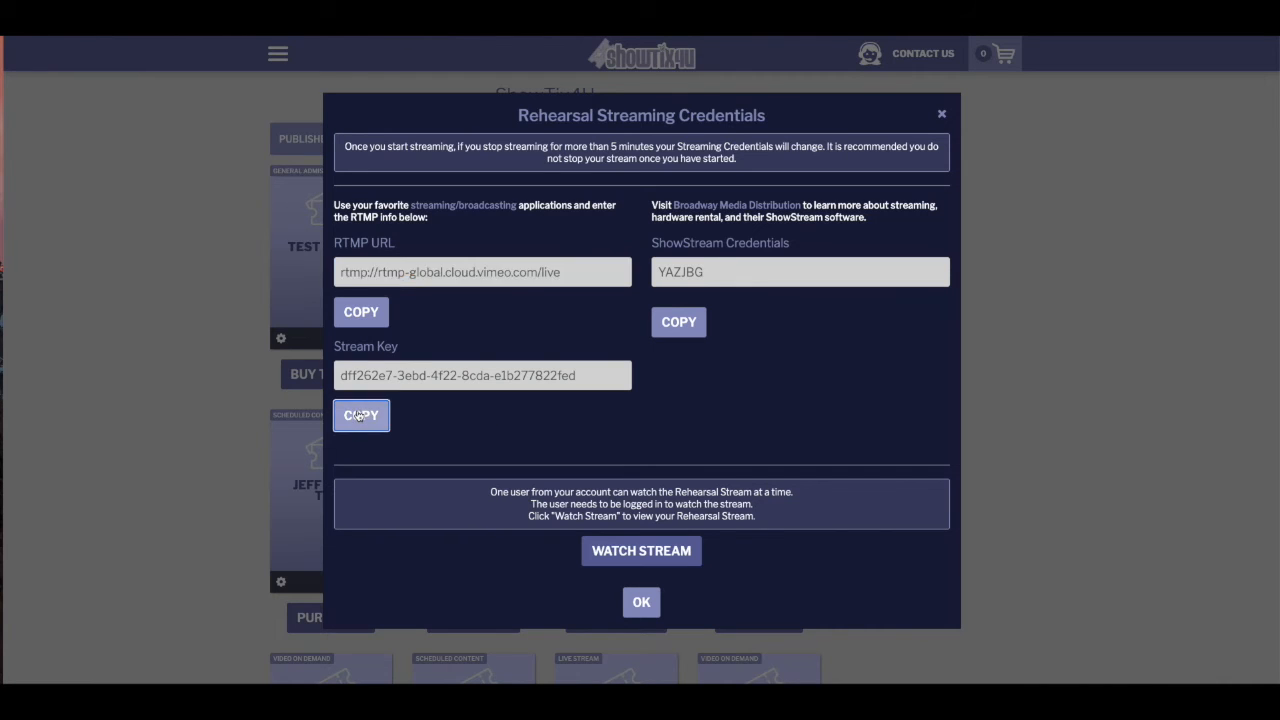
{"action": "left_click", "coordinate": [360, 414]}
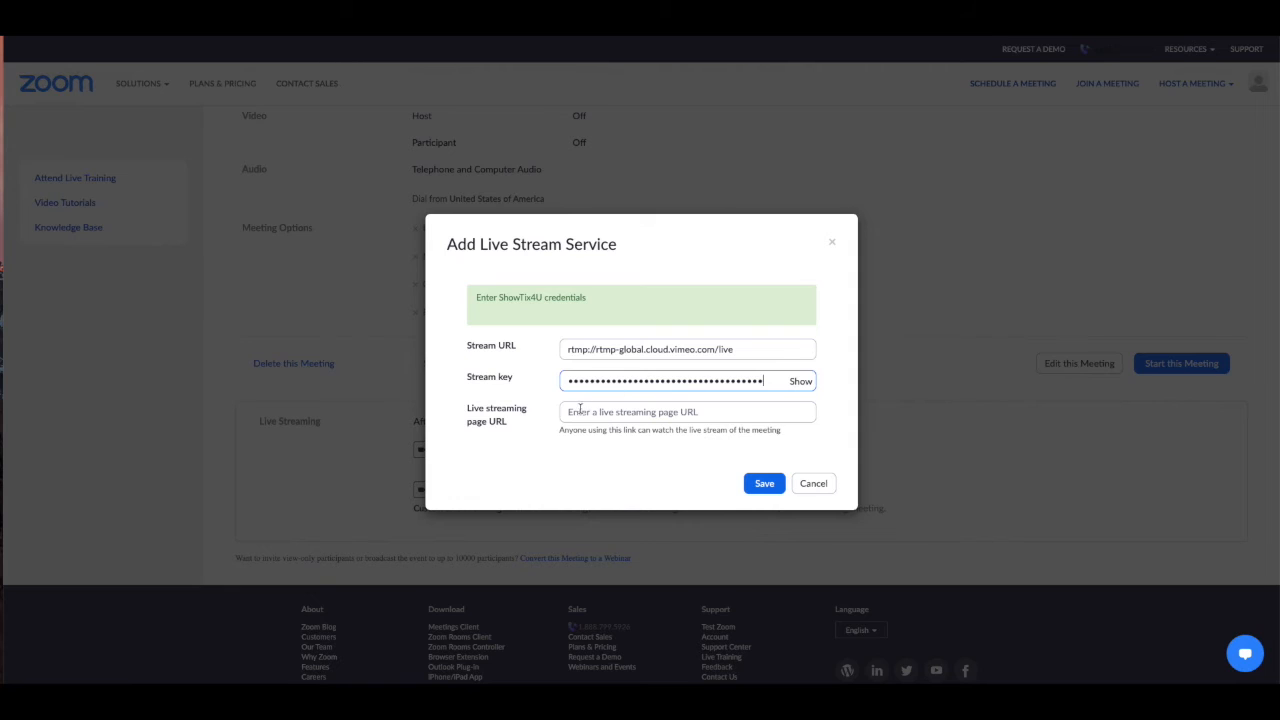
{"action": "mouse_move", "coordinate": [512, 424]}
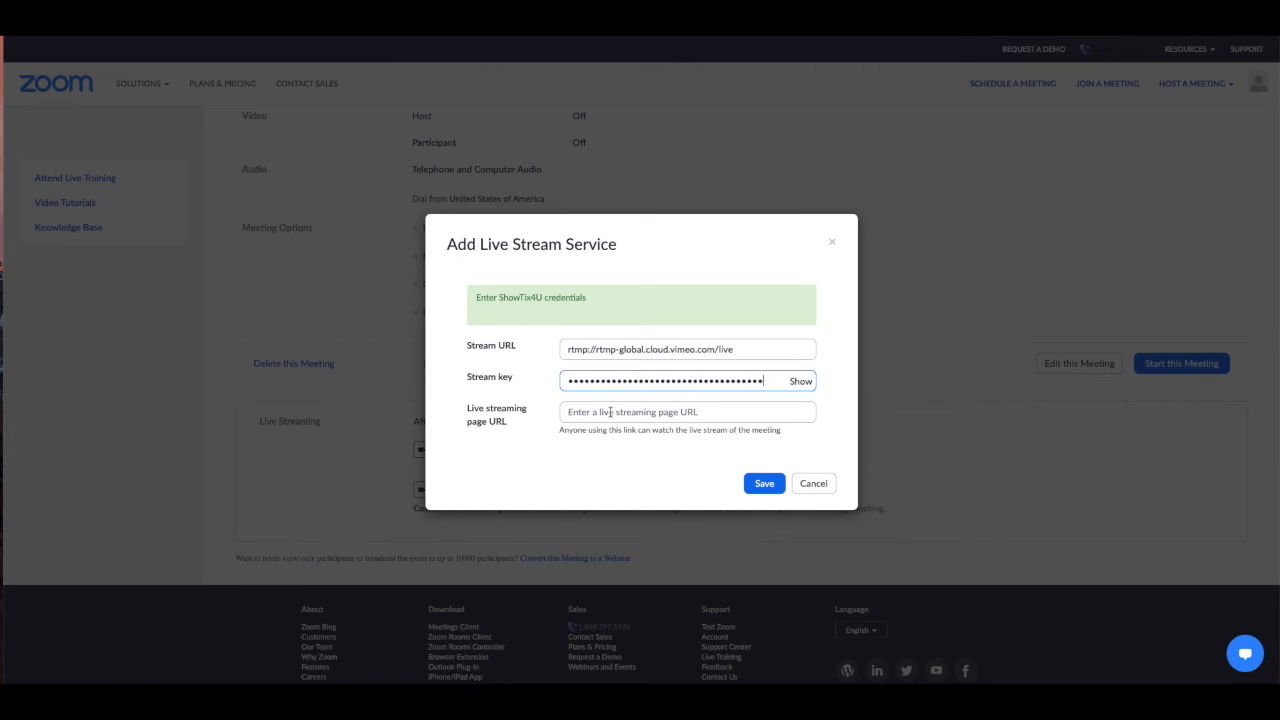
{"action": "mouse_move", "coordinate": [344, 48]}
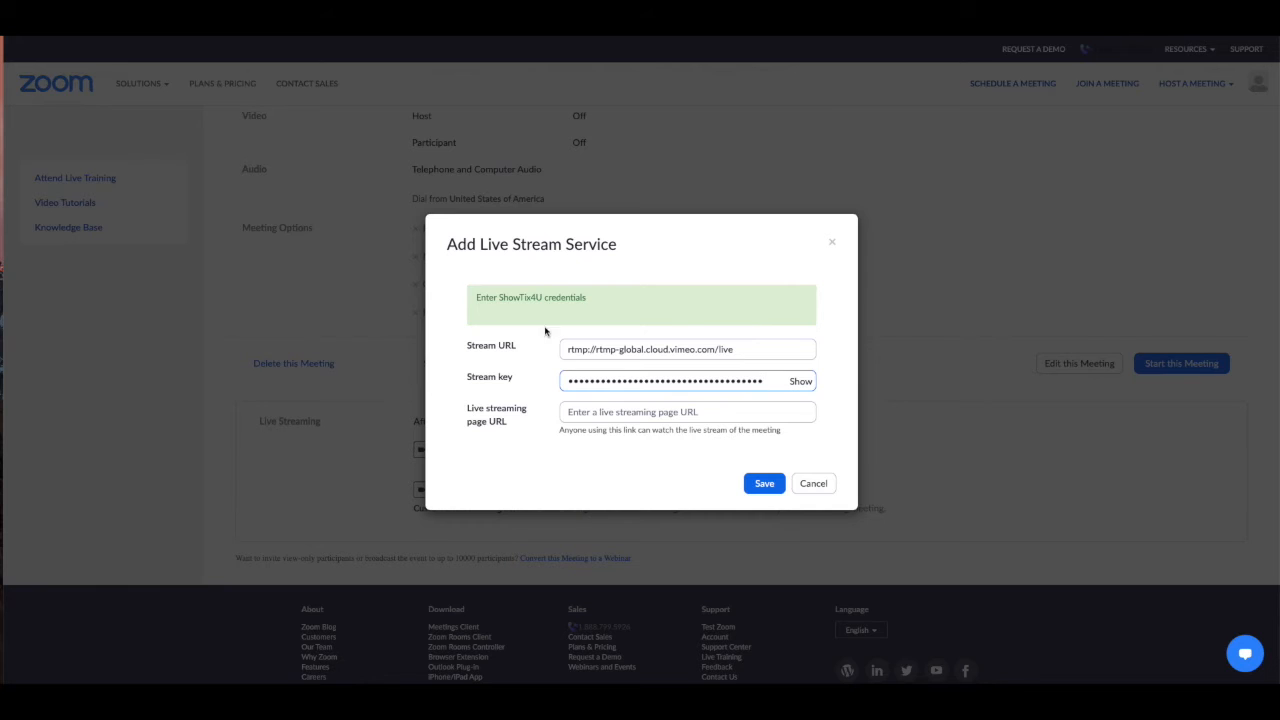
{"action": "type", "text": "https://www.showtix4u.com/events"}
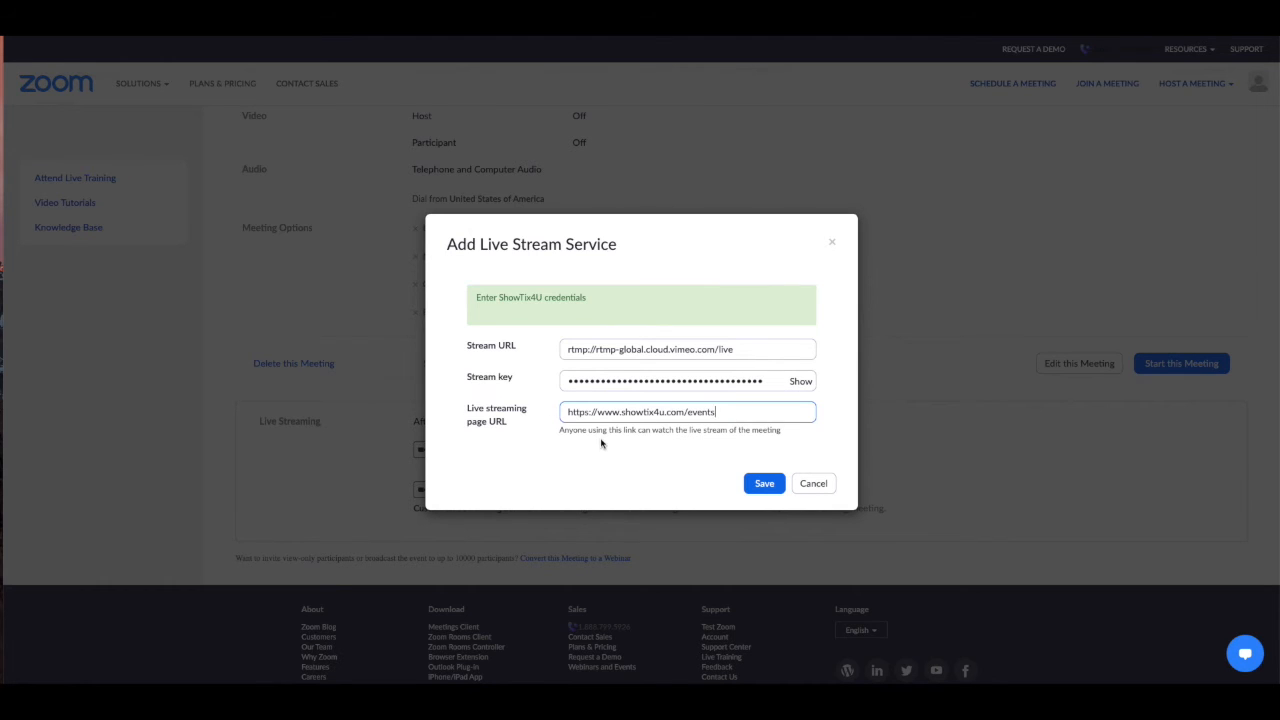
Step: Save the live stream settings and start Demo Meeting in the Zoom client
{"action": "left_click", "coordinate": [764, 482]}
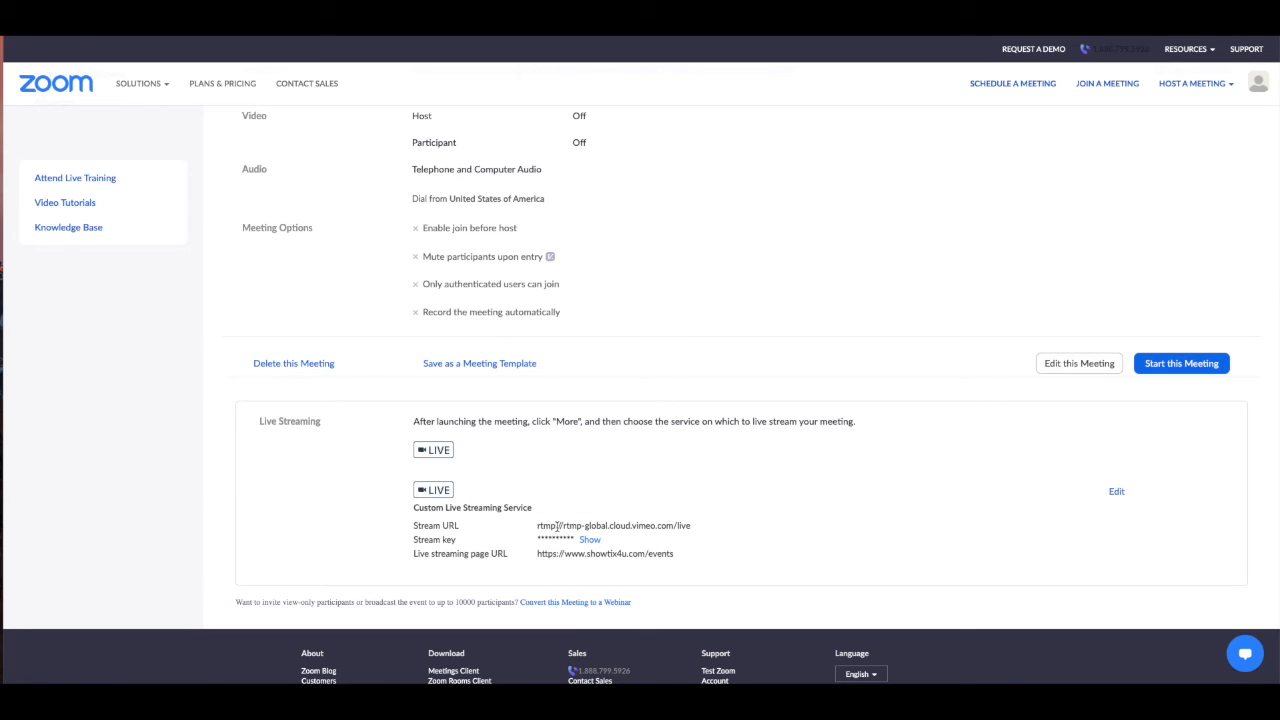
{"action": "mouse_move", "coordinate": [568, 440]}
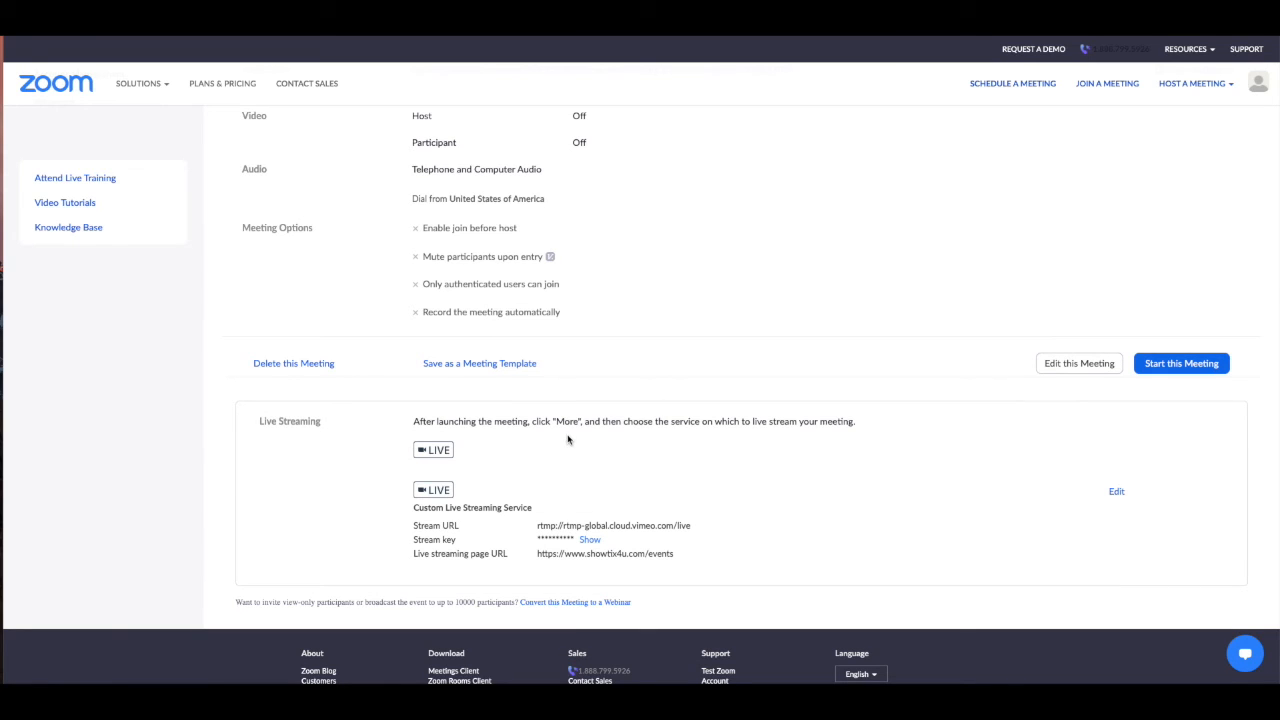
{"action": "mouse_move", "coordinate": [580, 358]}
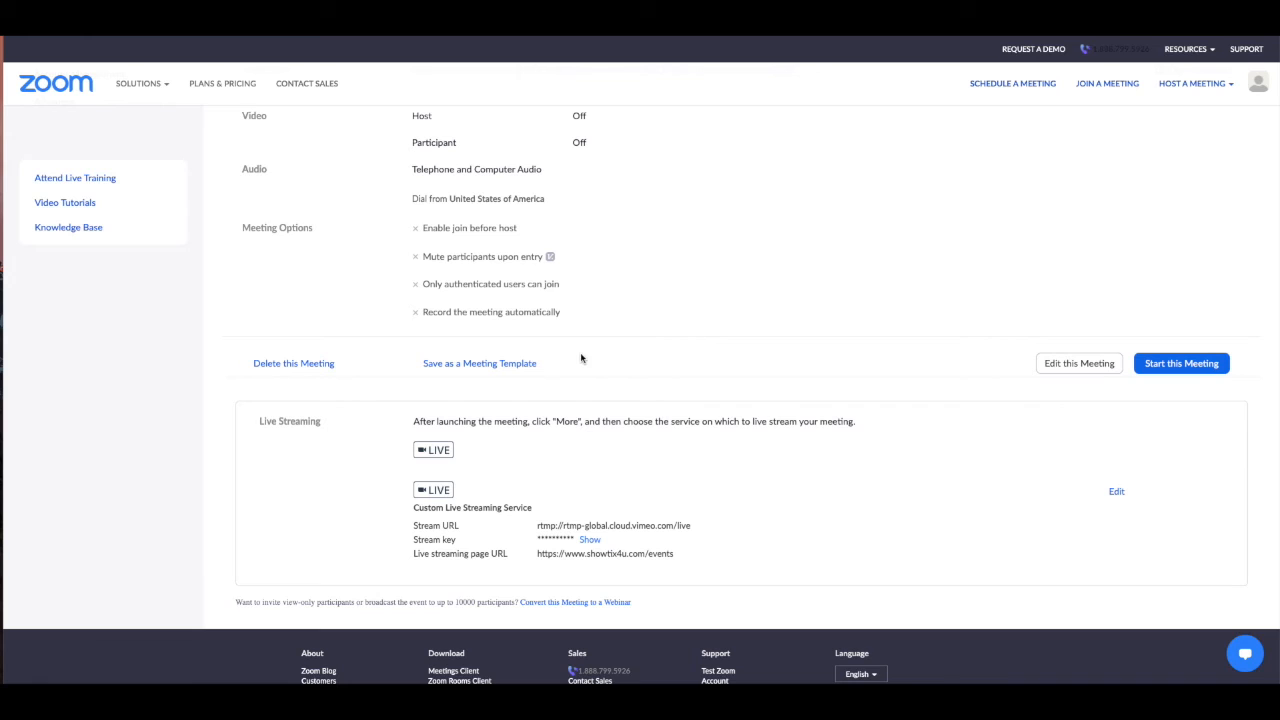
{"action": "mouse_move", "coordinate": [1052, 266]}
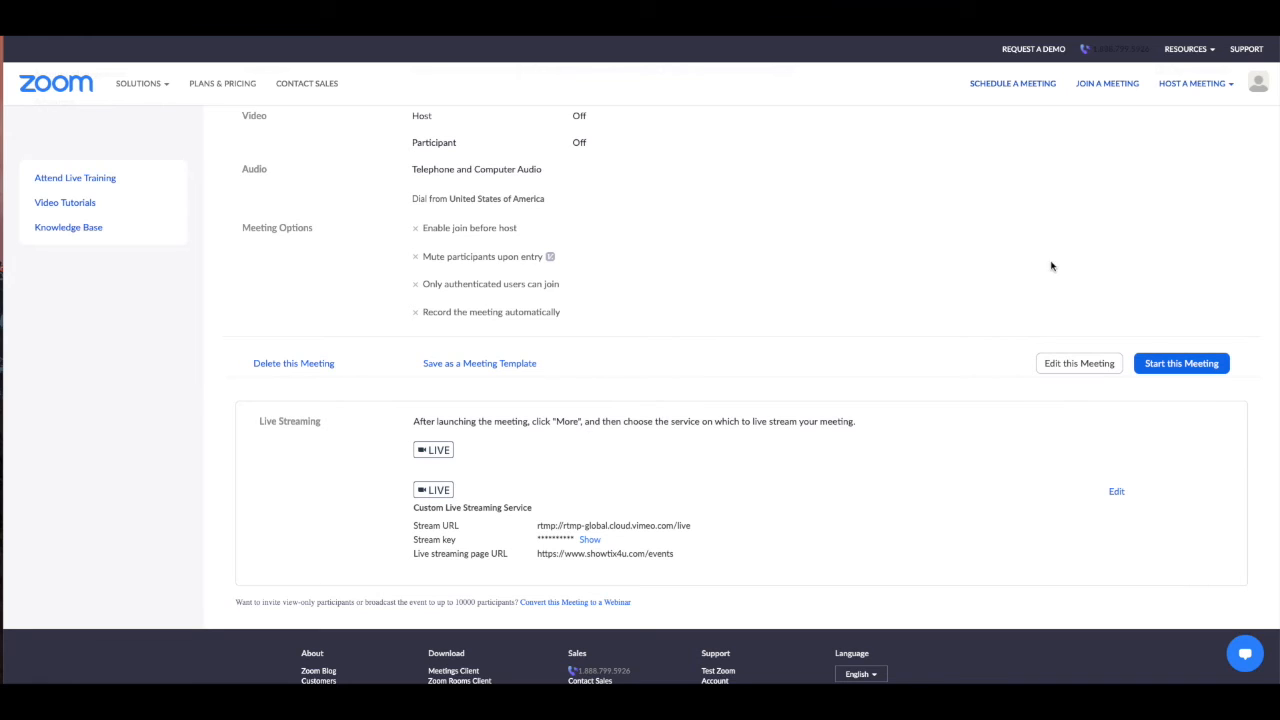
{"action": "left_click", "coordinate": [1180, 364]}
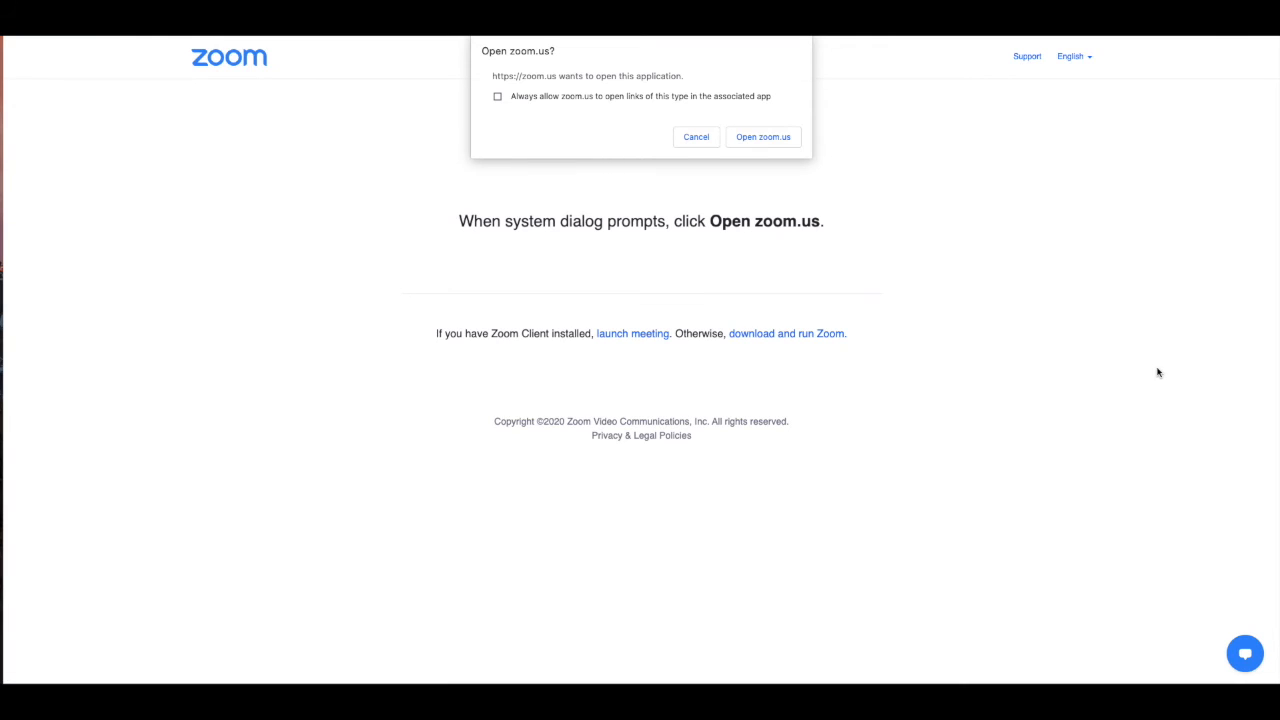
{"action": "left_click", "coordinate": [762, 136]}
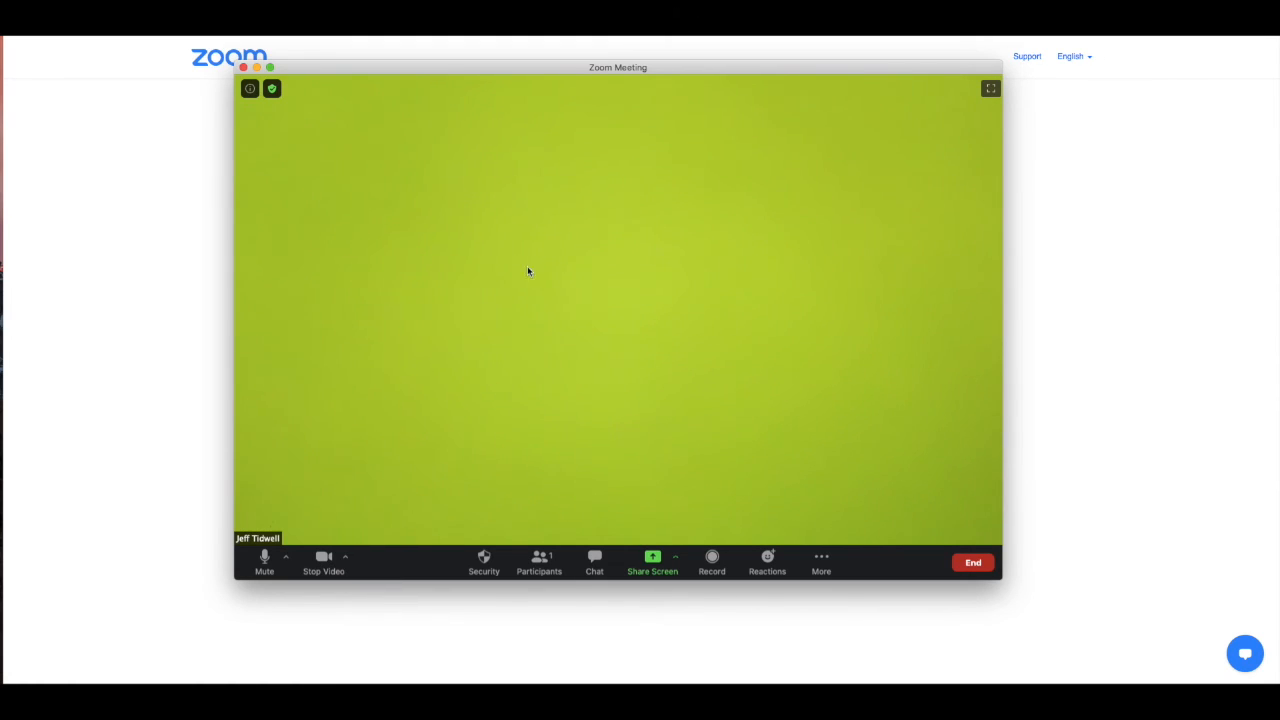
{"action": "mouse_move", "coordinate": [572, 318]}
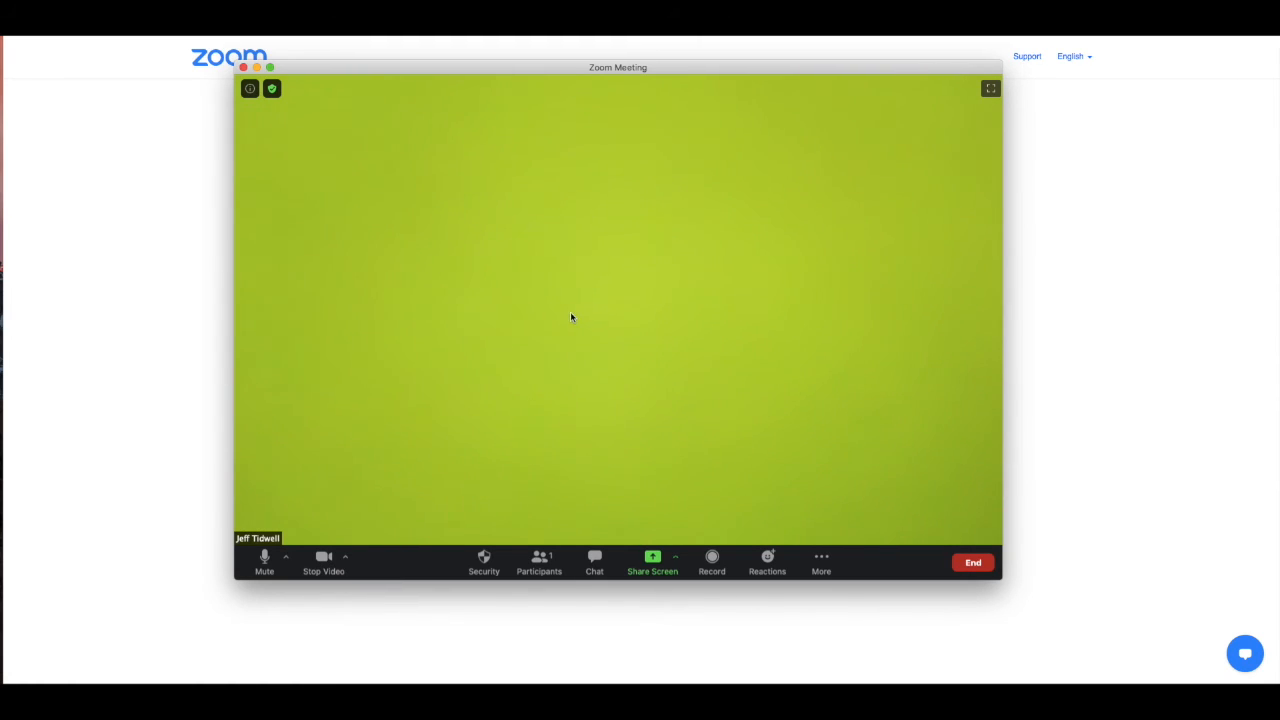
{"action": "mouse_move", "coordinate": [666, 344]}
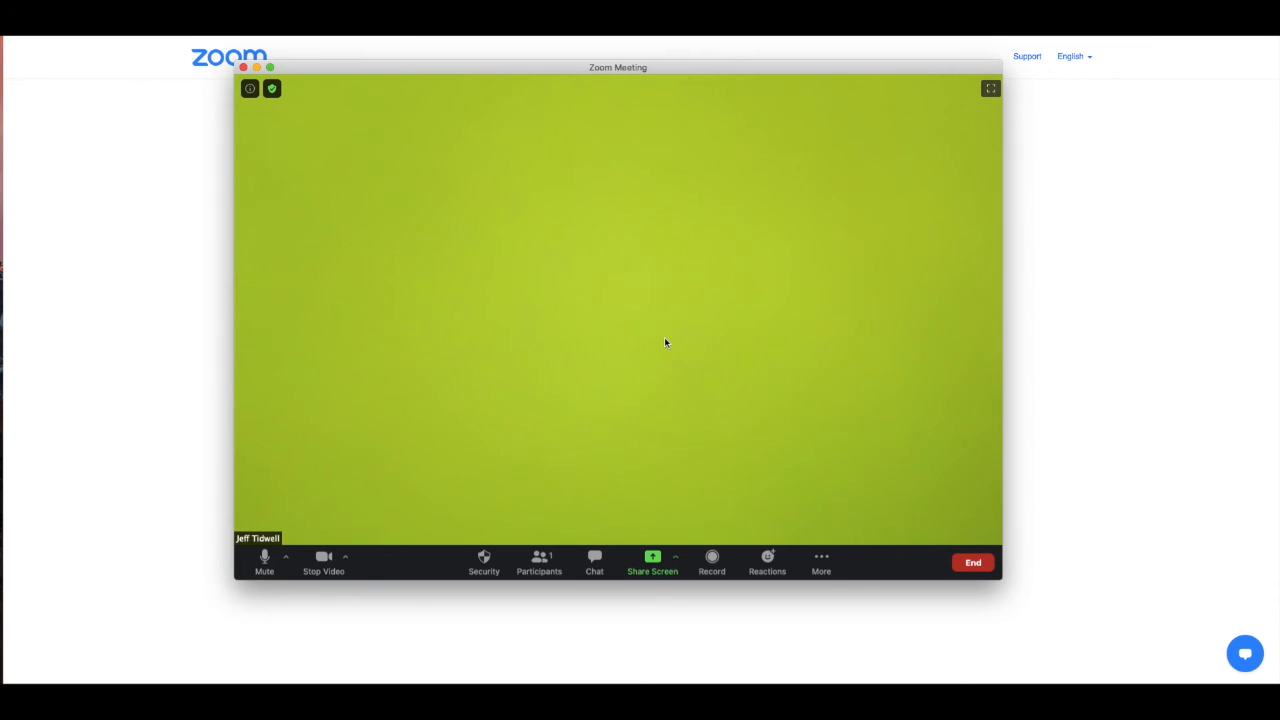
{"action": "mouse_move", "coordinate": [652, 280]}
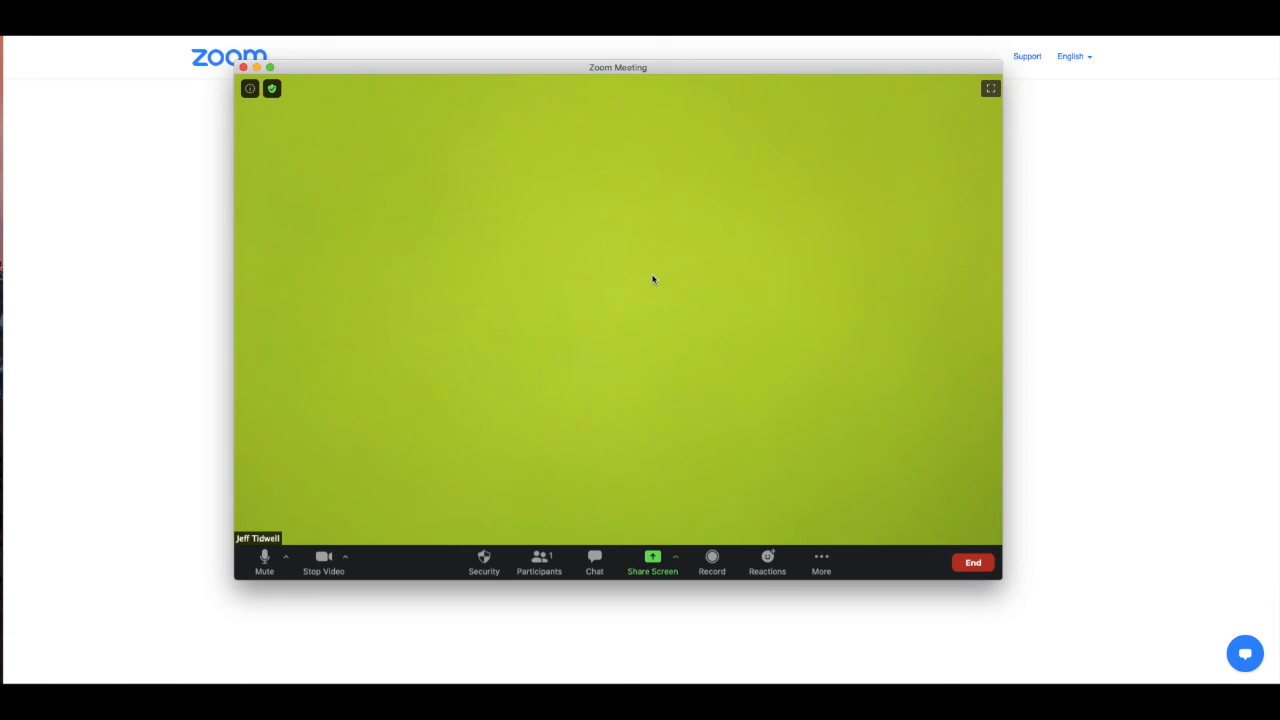
{"action": "mouse_move", "coordinate": [562, 270]}
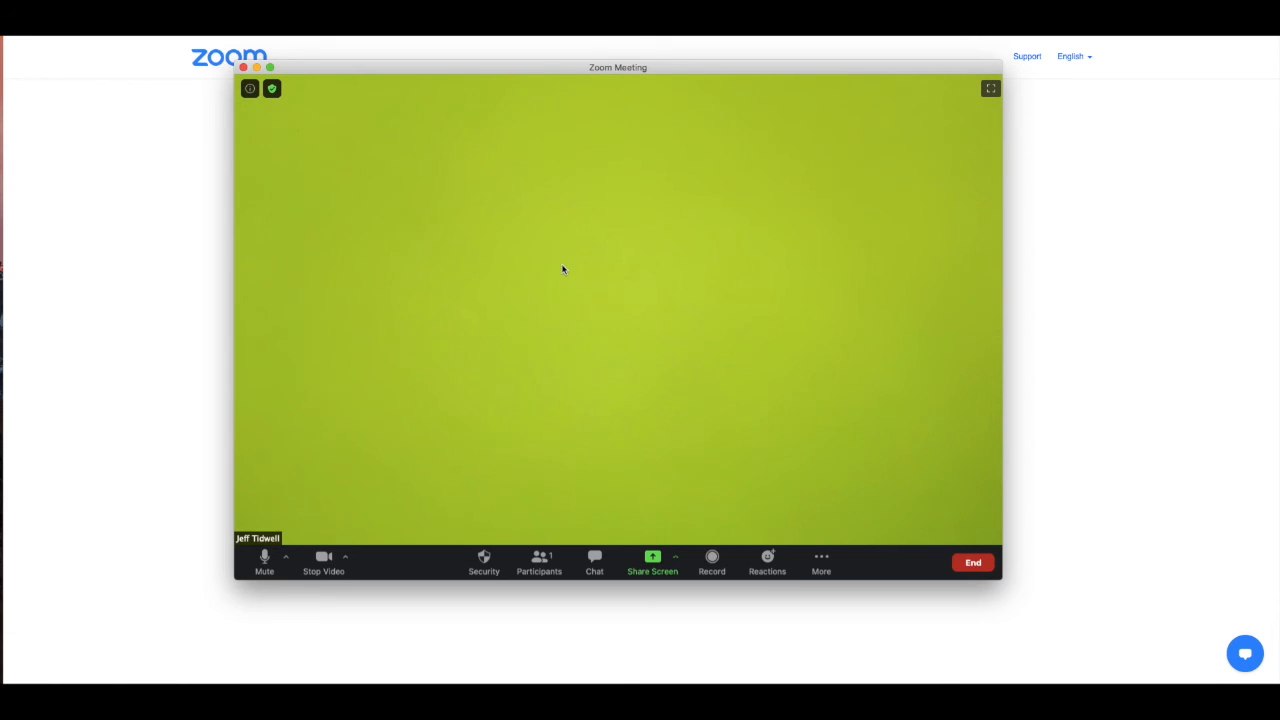
{"action": "mouse_move", "coordinate": [532, 308]}
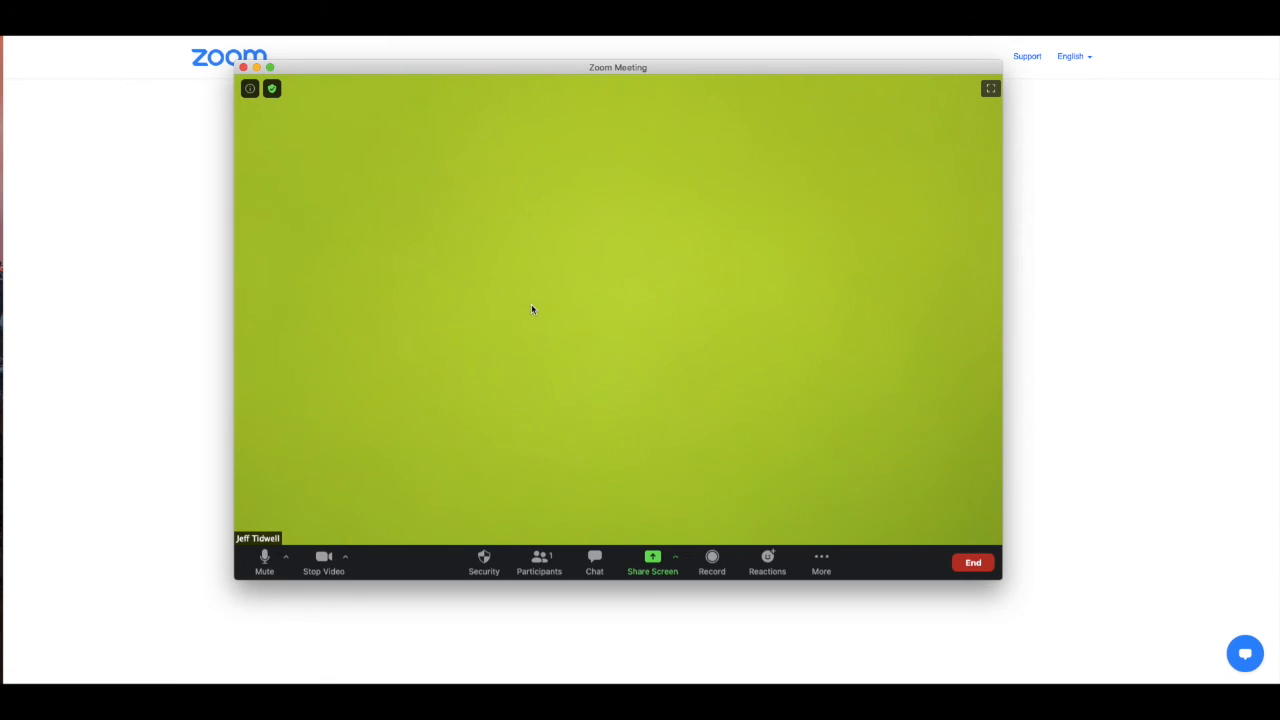
{"action": "mouse_move", "coordinate": [826, 452]}
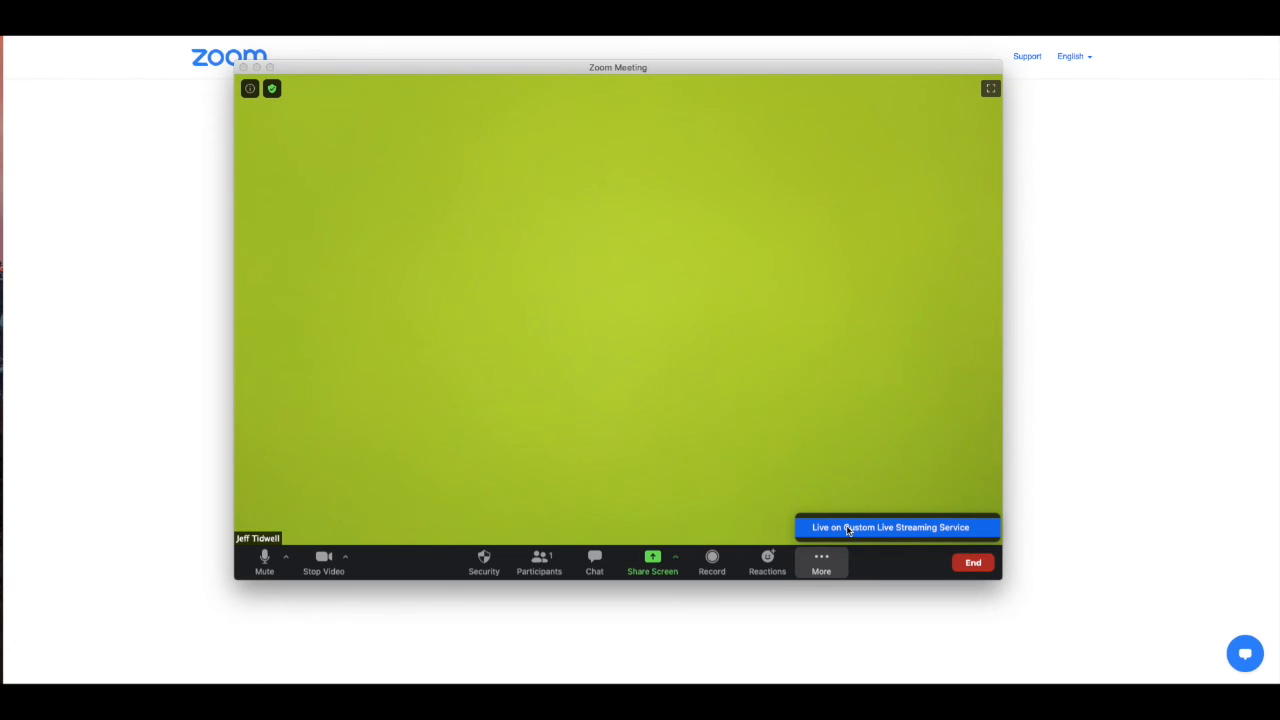
Step: Go live on the Custom Live Streaming Service from the meeting's More menu
{"action": "left_click", "coordinate": [890, 528]}
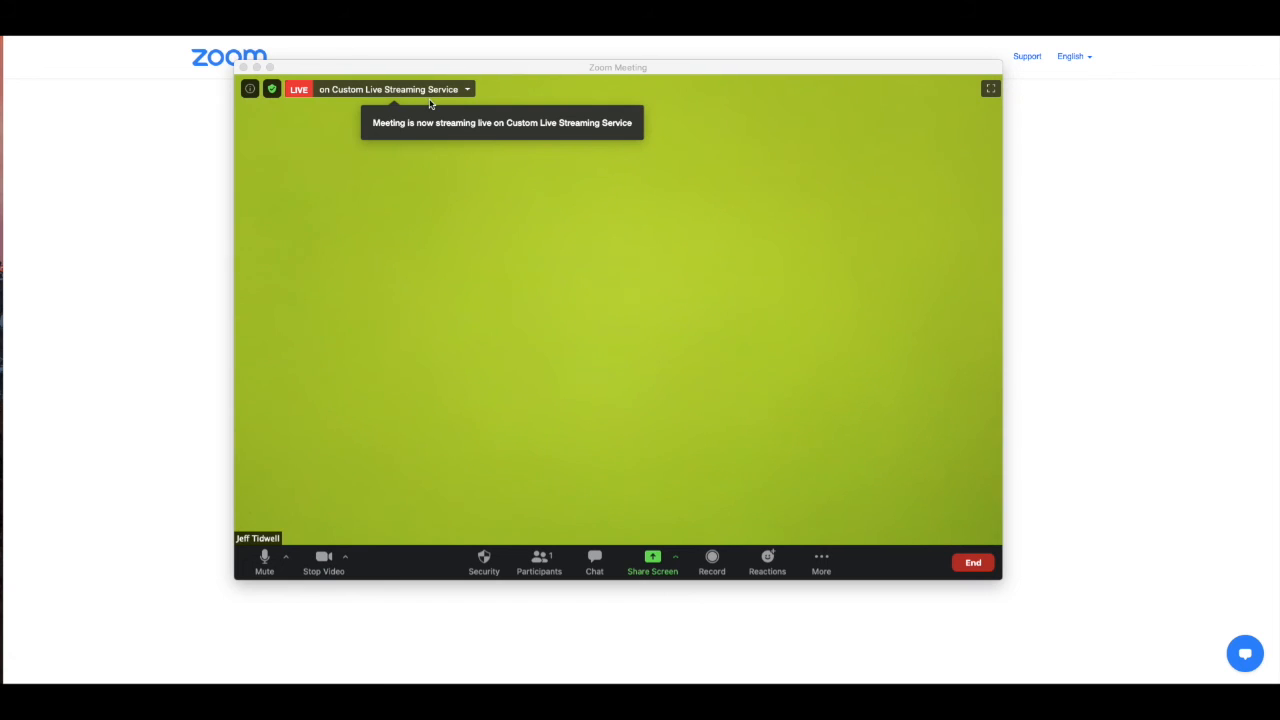
{"action": "mouse_move", "coordinate": [460, 436]}
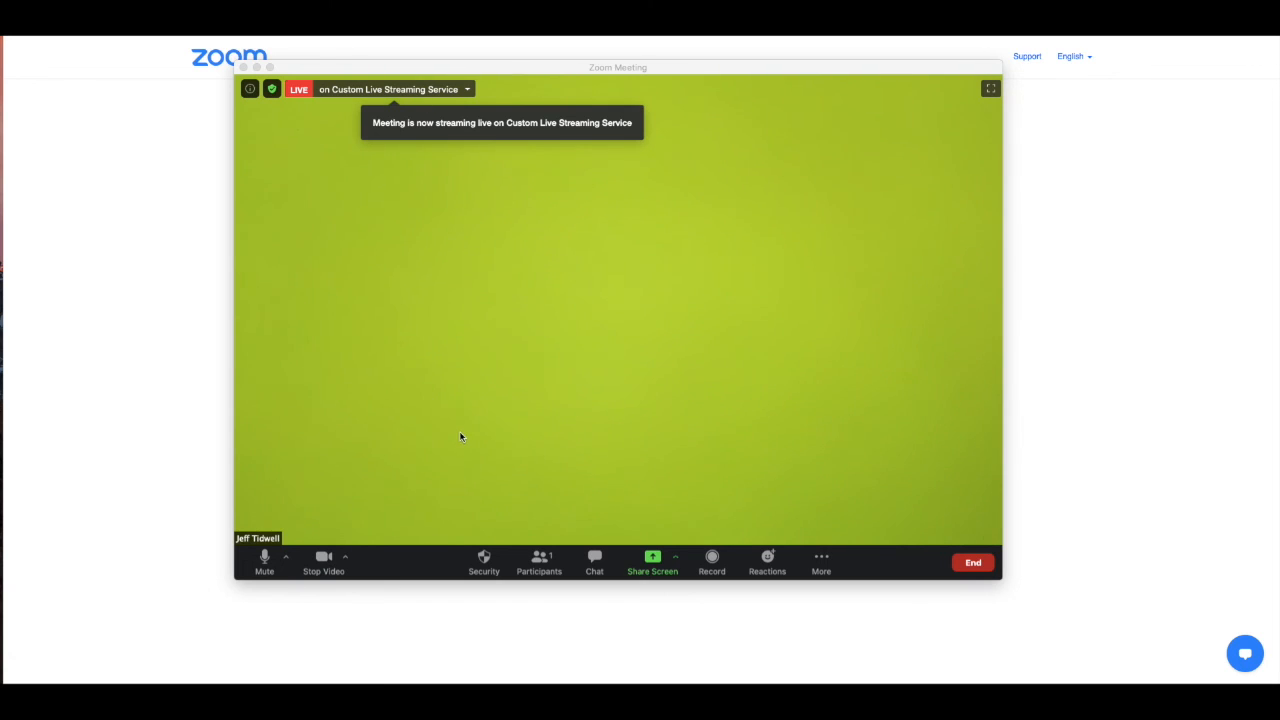
{"action": "mouse_move", "coordinate": [352, 168]}
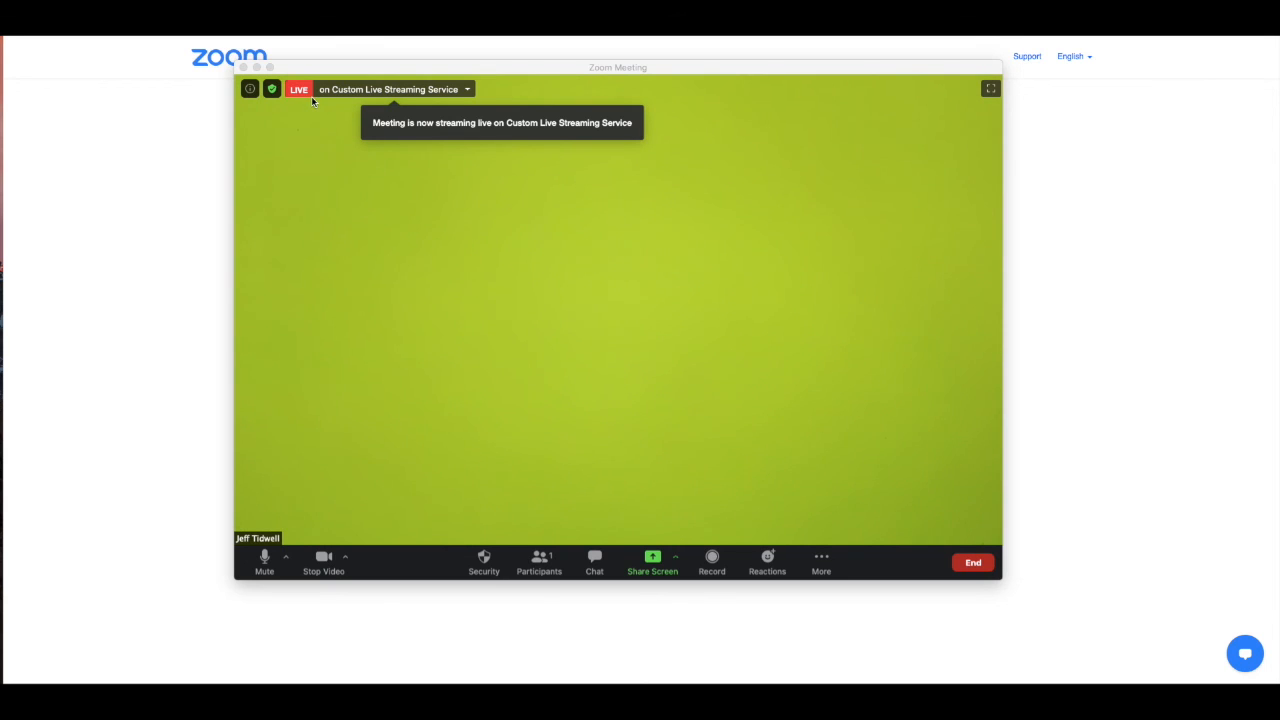
{"action": "mouse_move", "coordinate": [350, 100]}
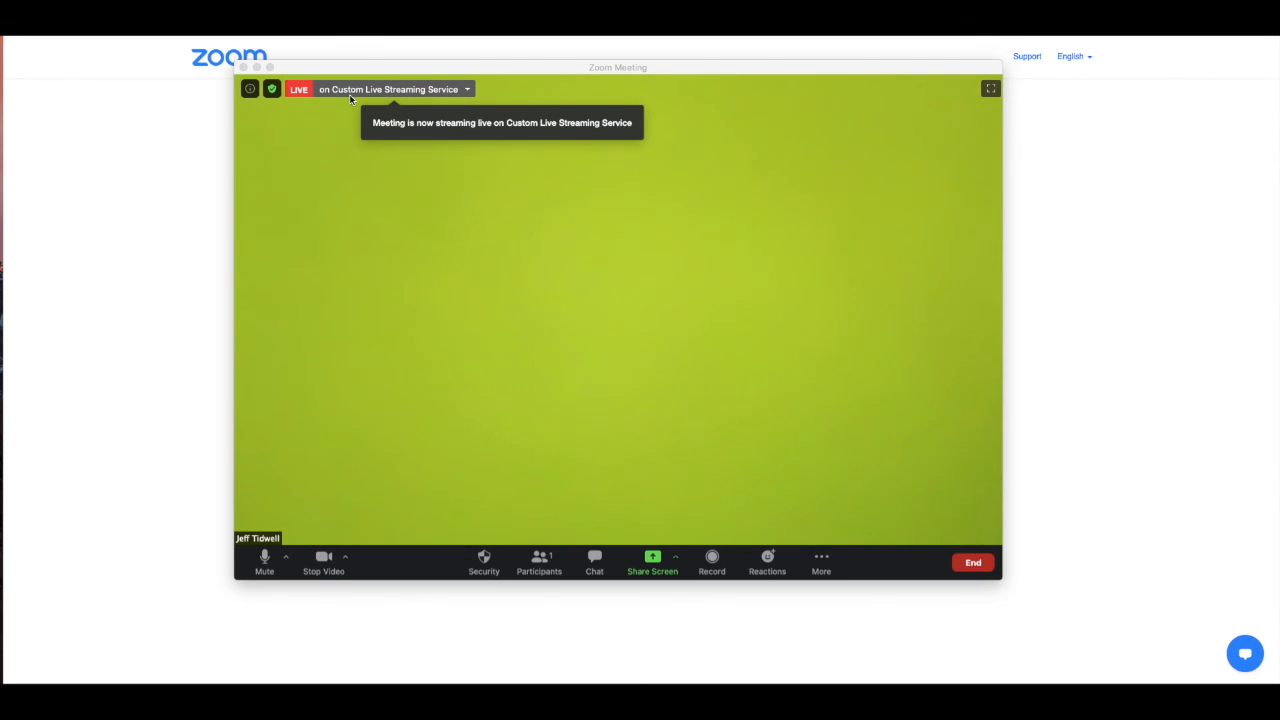
{"action": "mouse_move", "coordinate": [332, 110]}
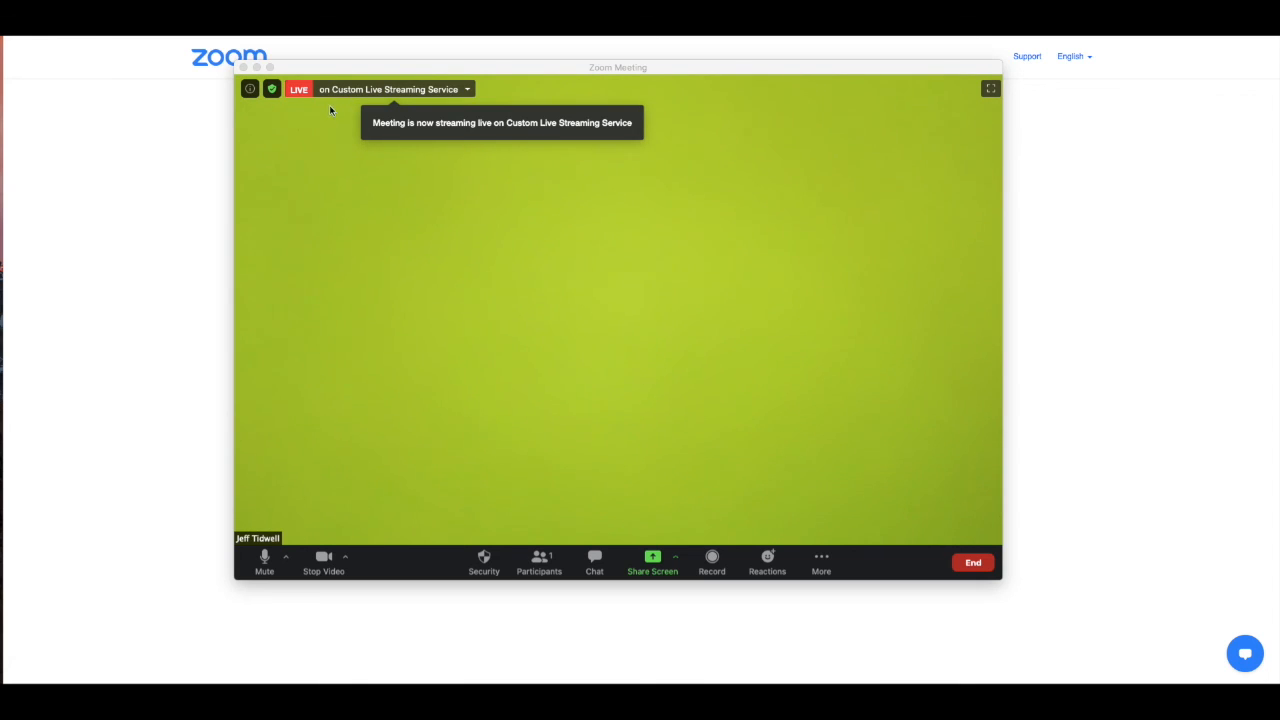
{"action": "mouse_move", "coordinate": [324, 108]}
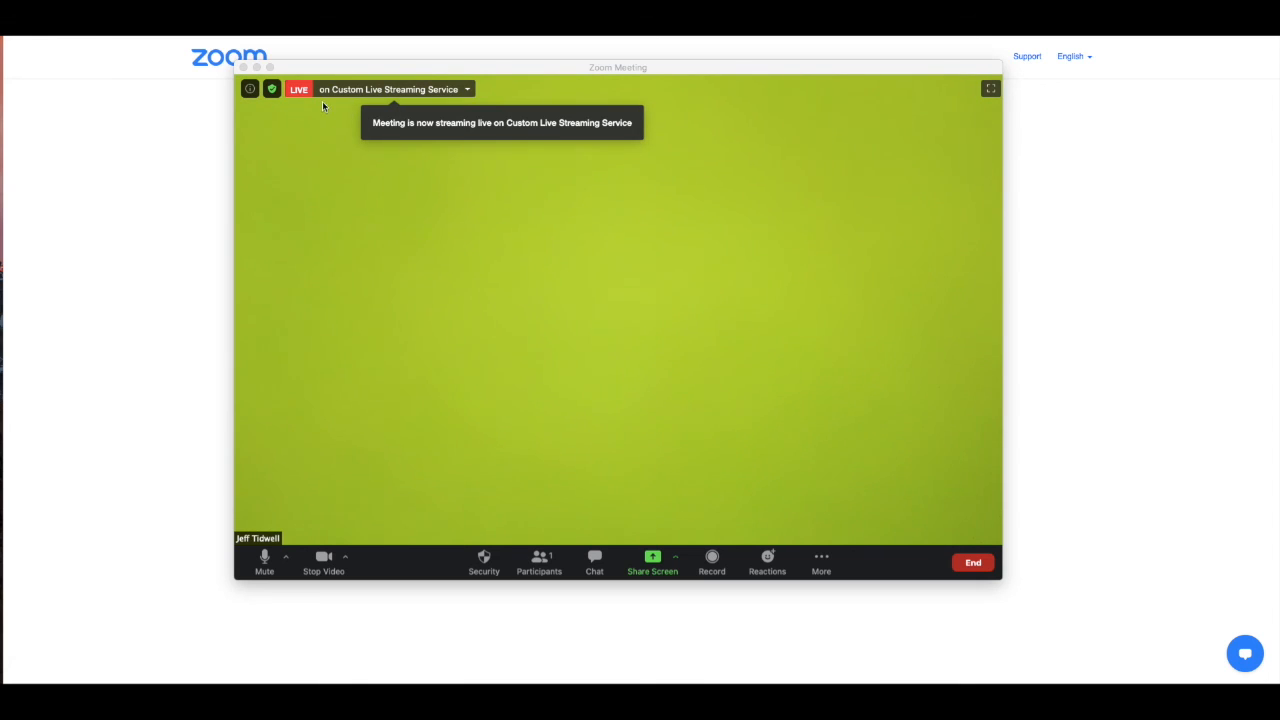
{"action": "mouse_move", "coordinate": [312, 108]}
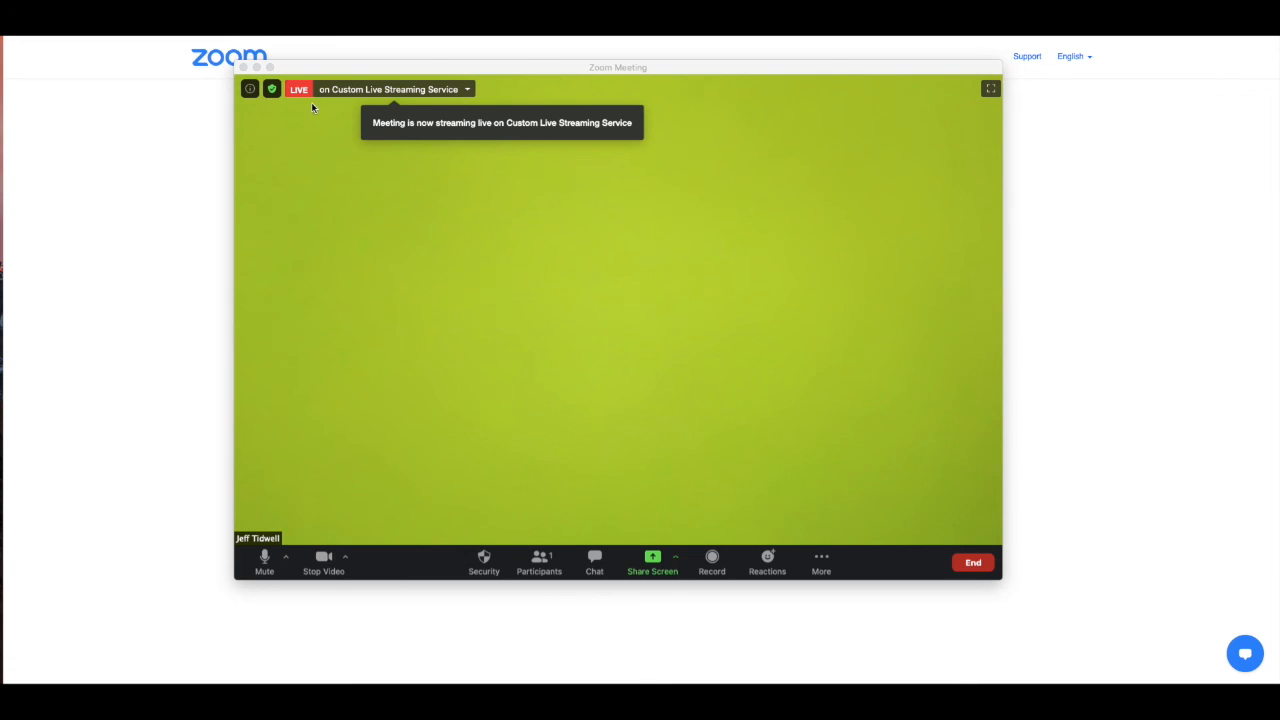
{"action": "mouse_move", "coordinate": [344, 106]}
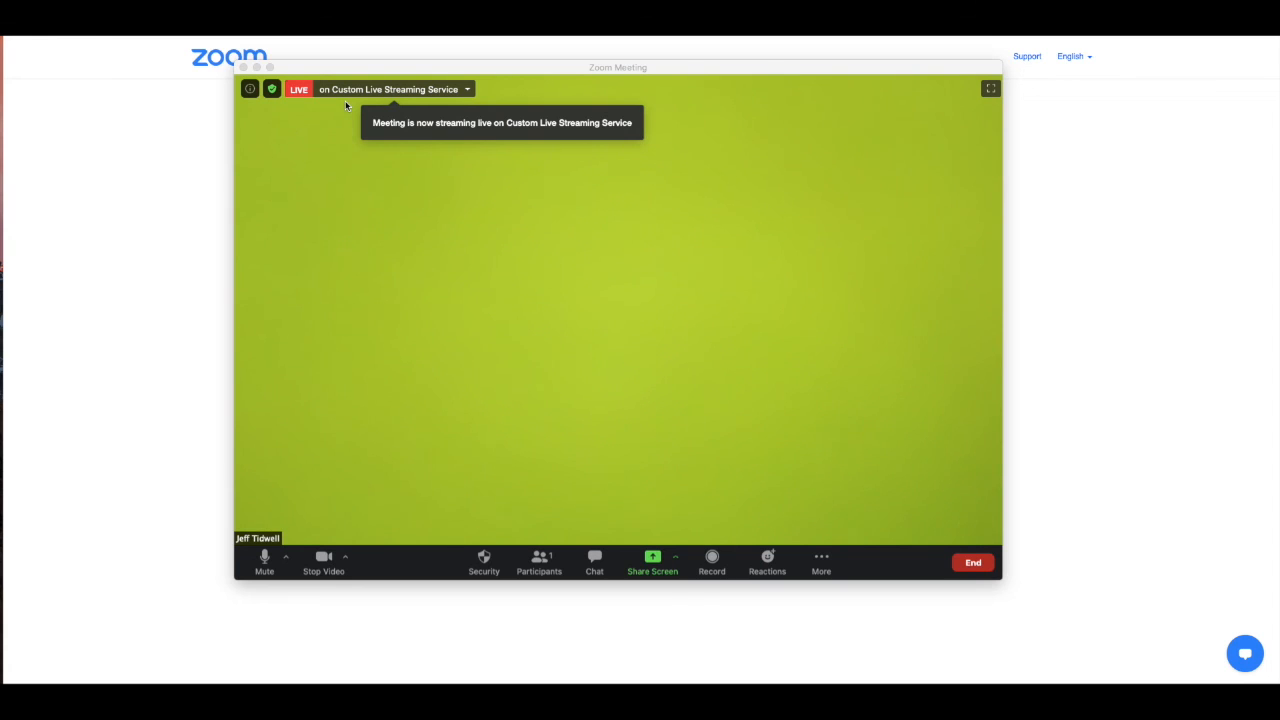
{"action": "mouse_move", "coordinate": [336, 106]}
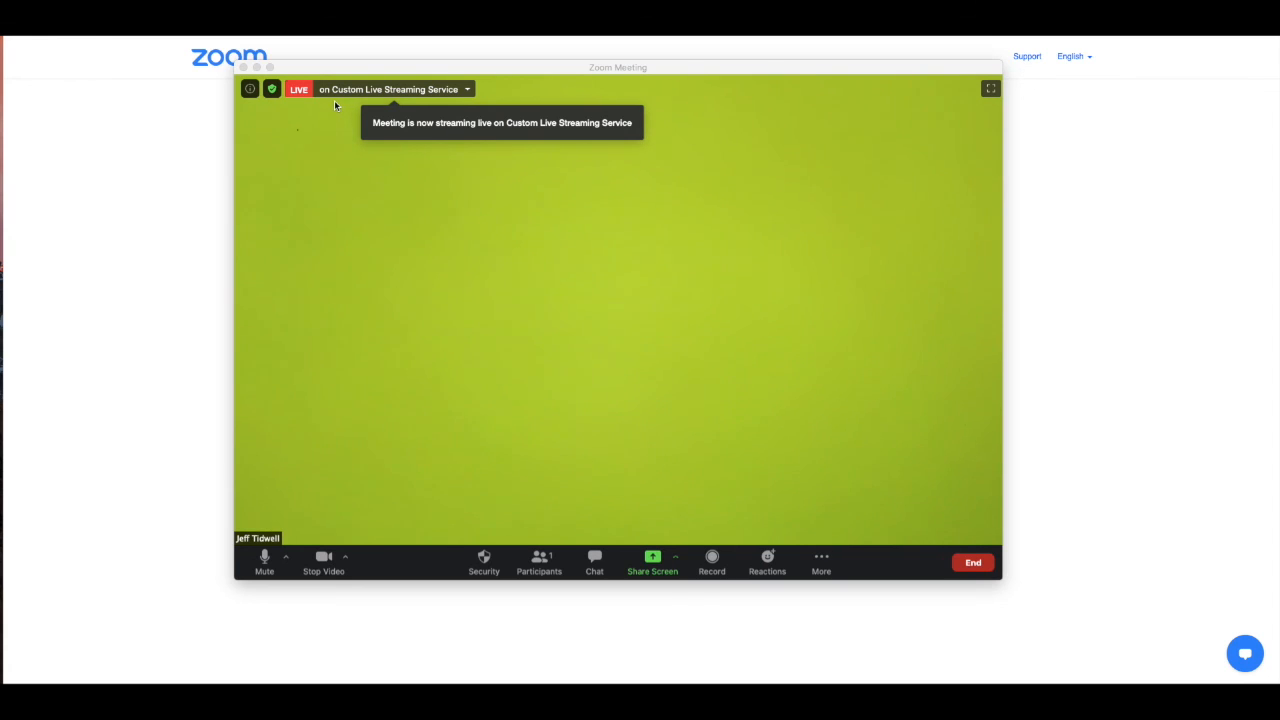